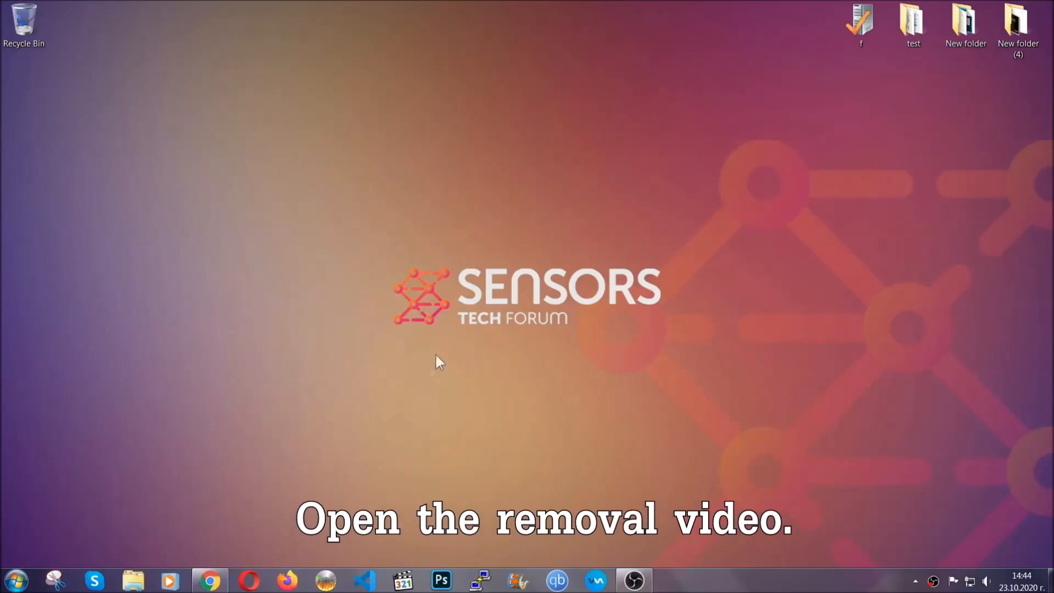
From the removal video's description link, reach the article and download the SpyHunter installer
click(211, 580)
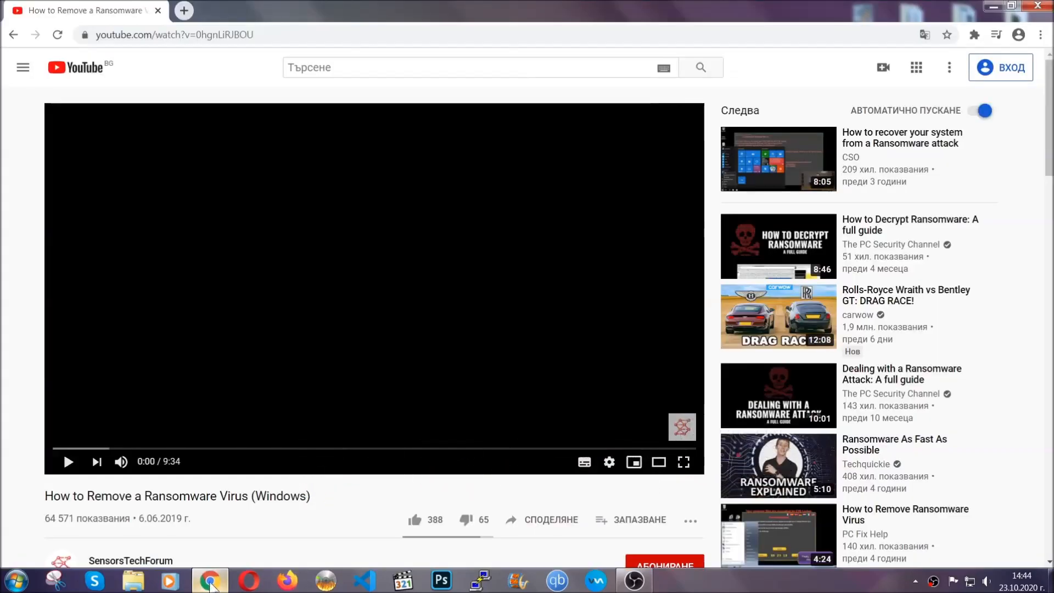
scroll(down, 3)
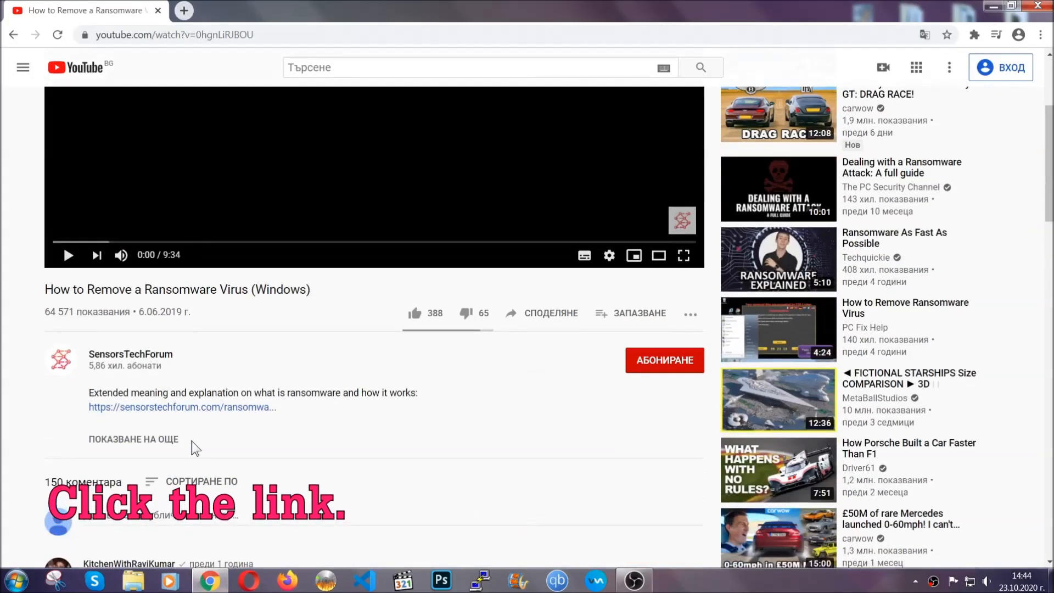
click(182, 407)
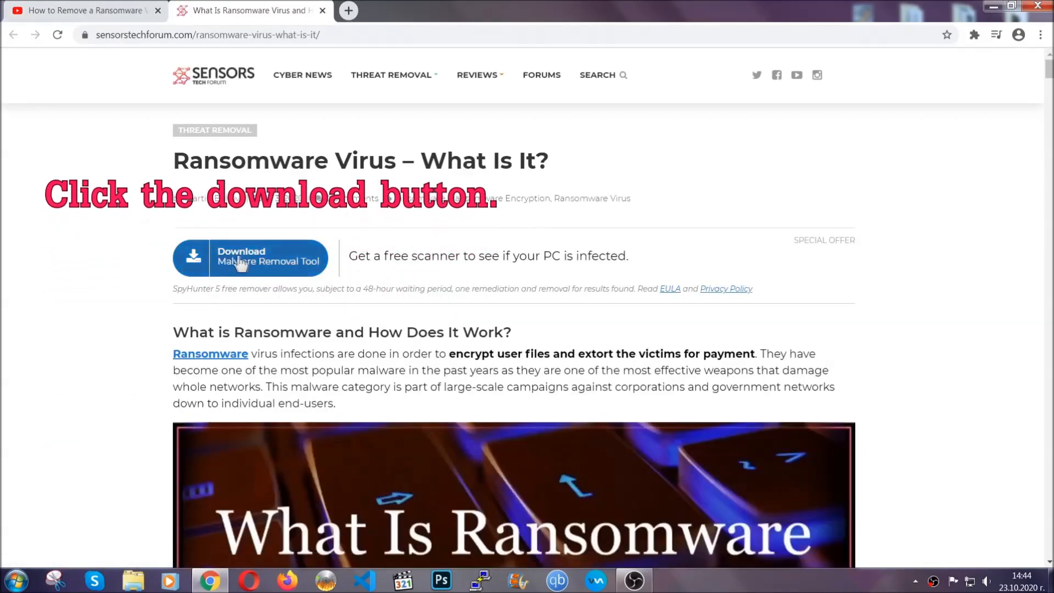
click(250, 258)
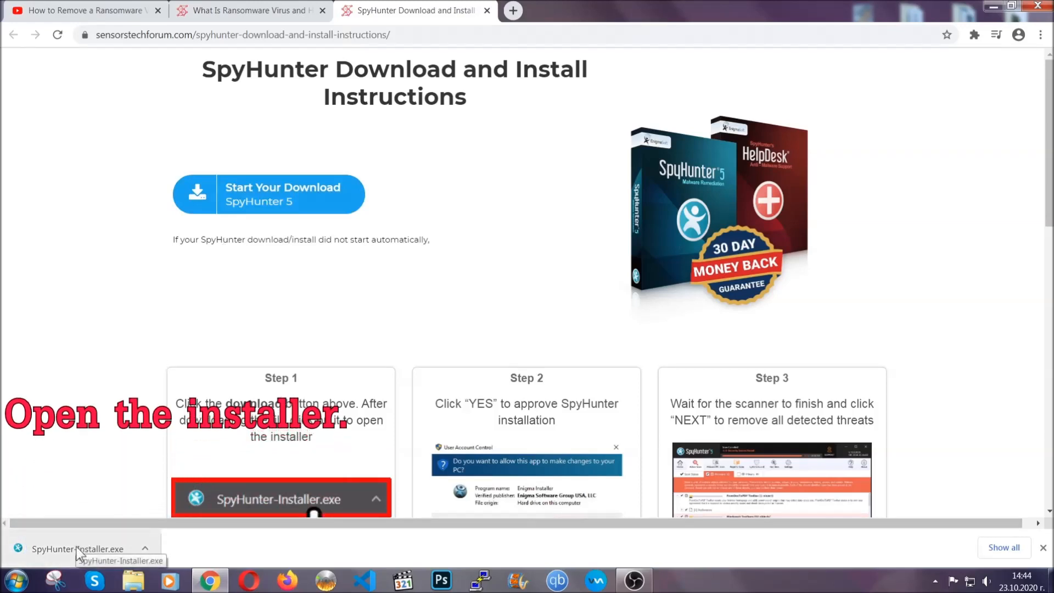
Run SpyHunter-Installer.exe in English, accept the EULA and install SpyHunter 5
click(77, 550)
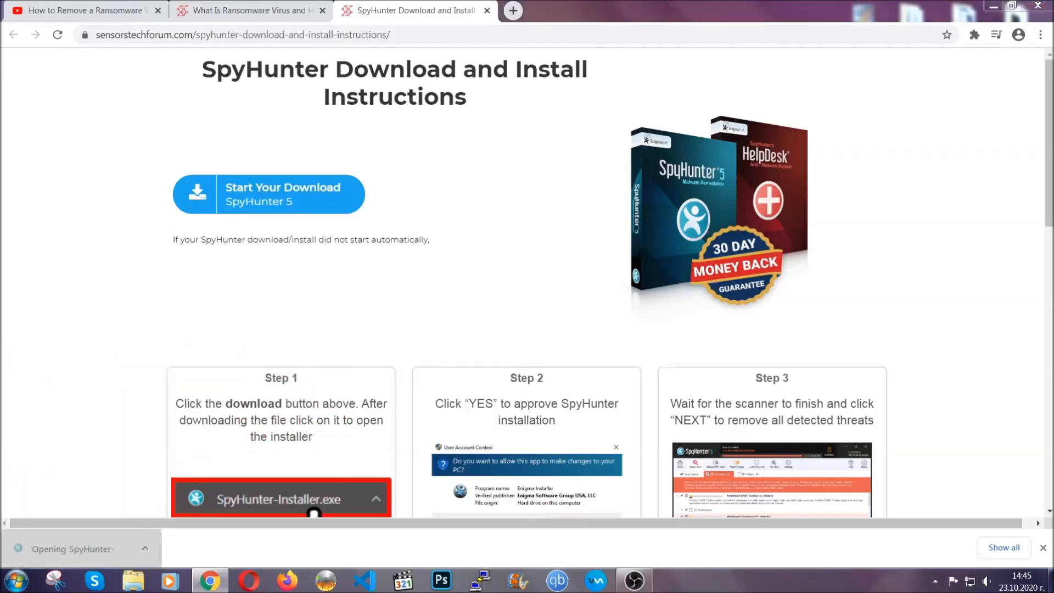
click(278, 499)
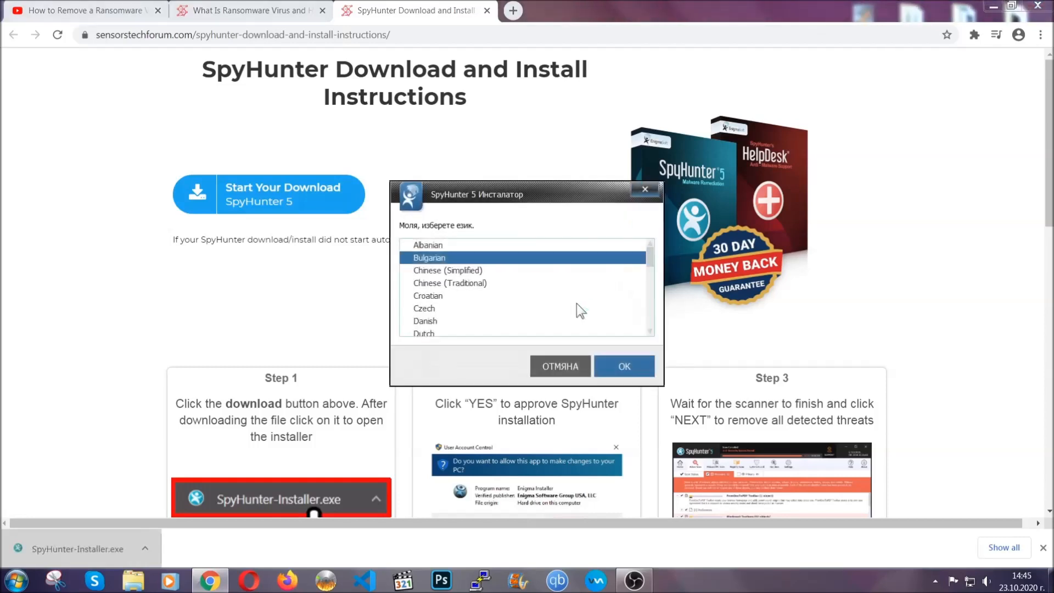
scroll(down, 3)
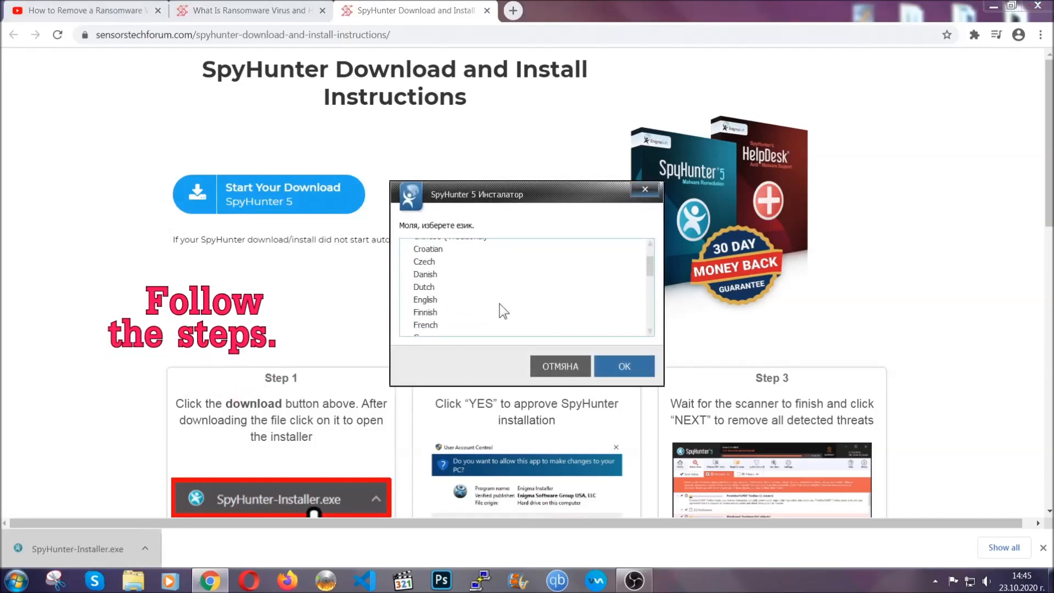
click(426, 298)
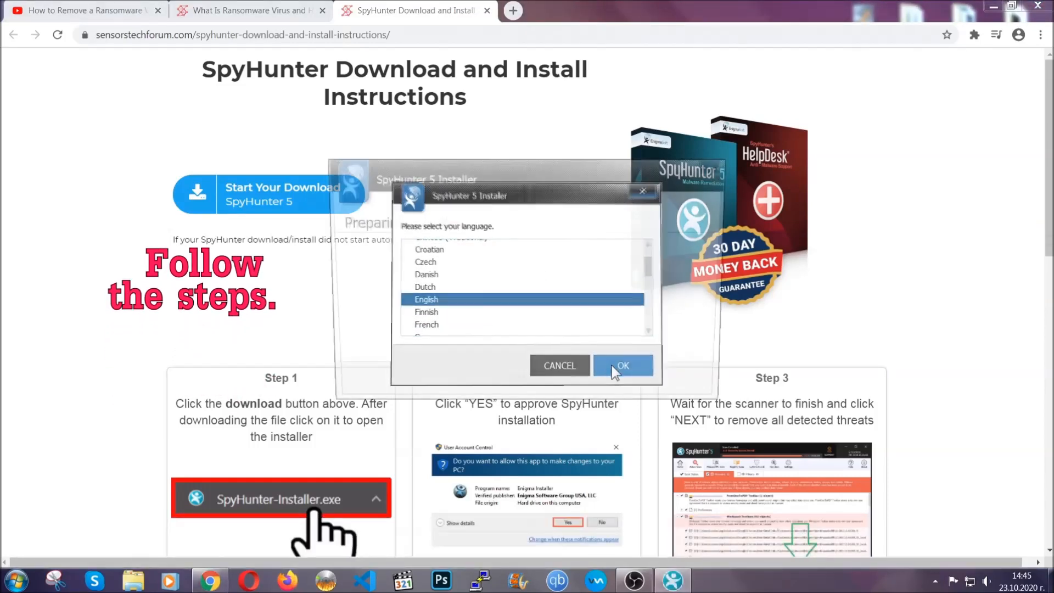
click(621, 364)
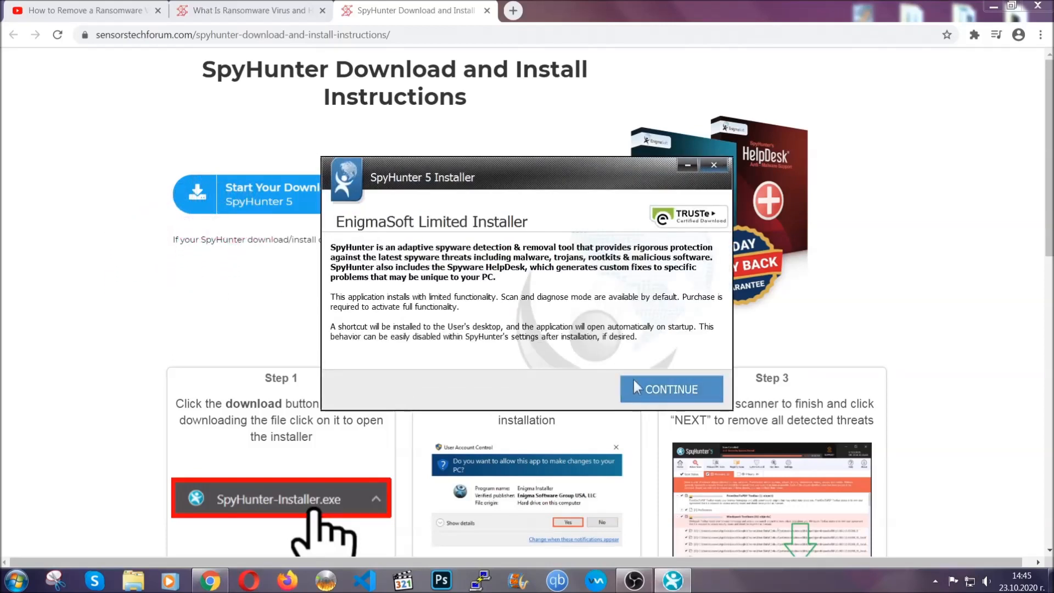
click(670, 389)
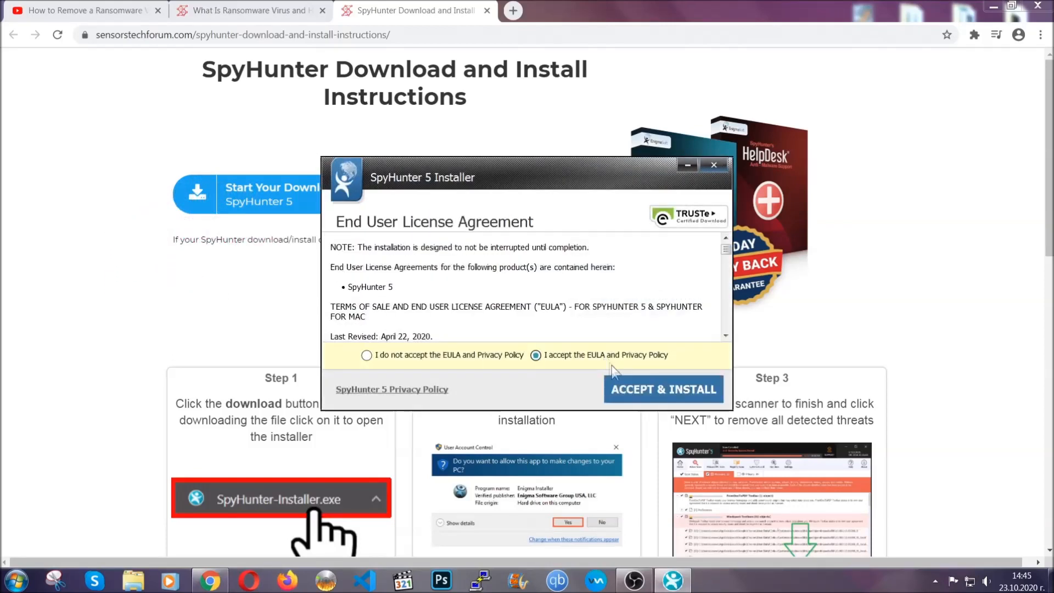
click(663, 389)
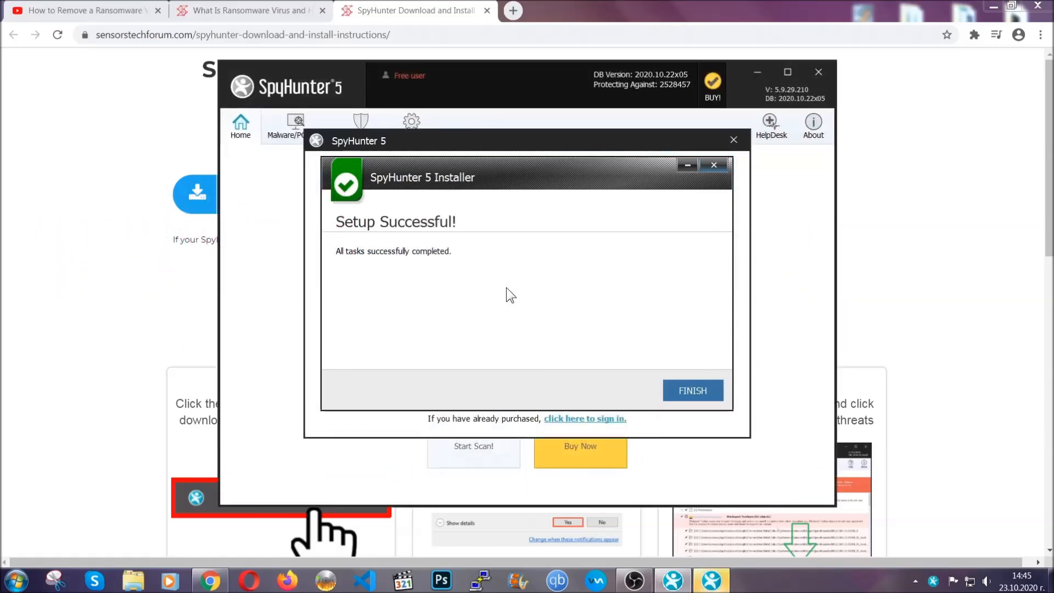
Finish setup, scan, and mark the detected PUP.Keygen.BB (Keygen.exe) for removal
click(692, 391)
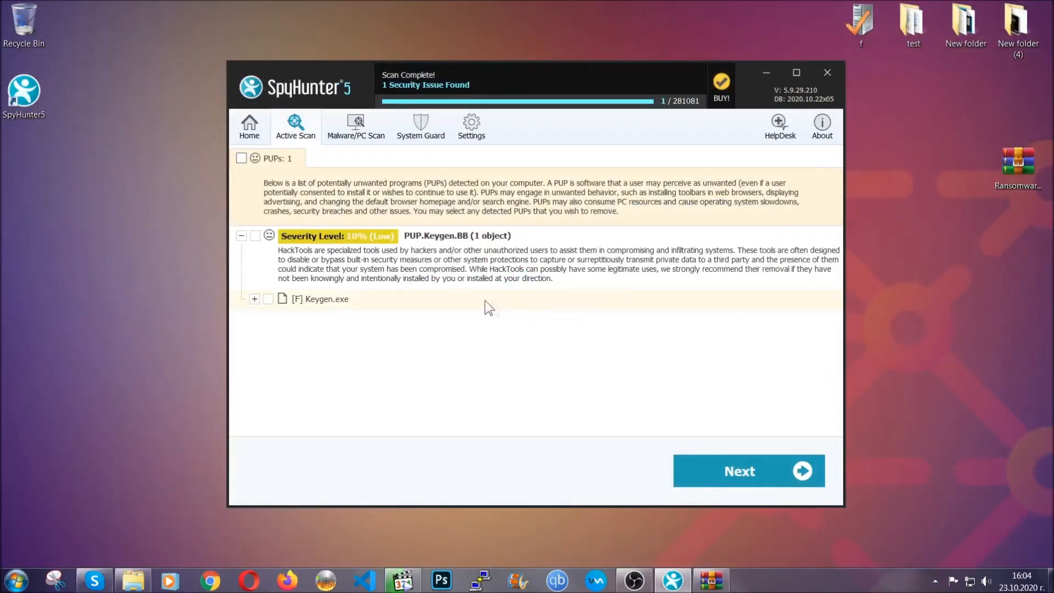
click(241, 159)
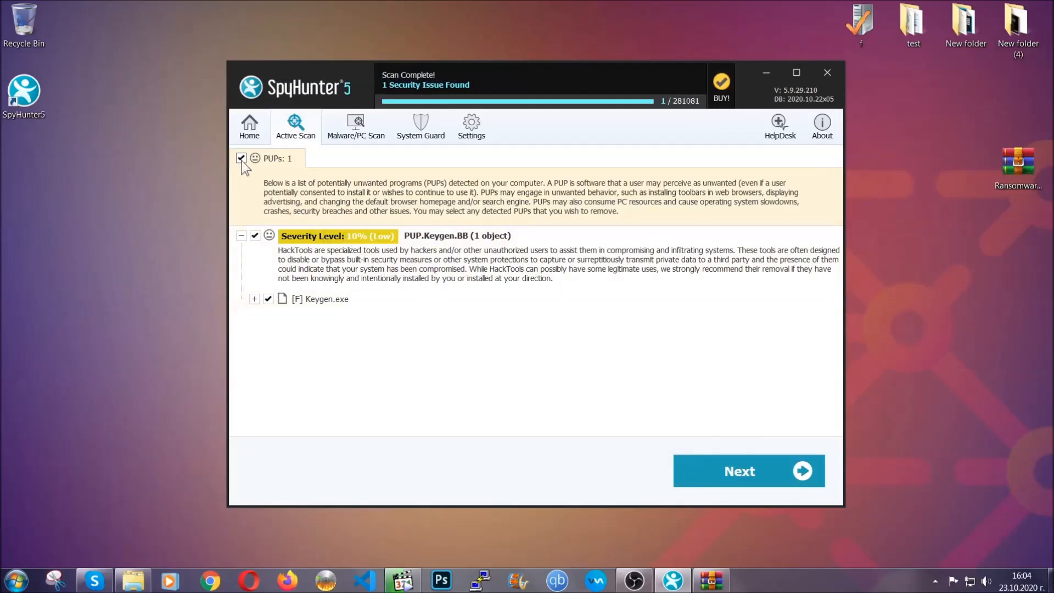
mouse_move(739, 471)
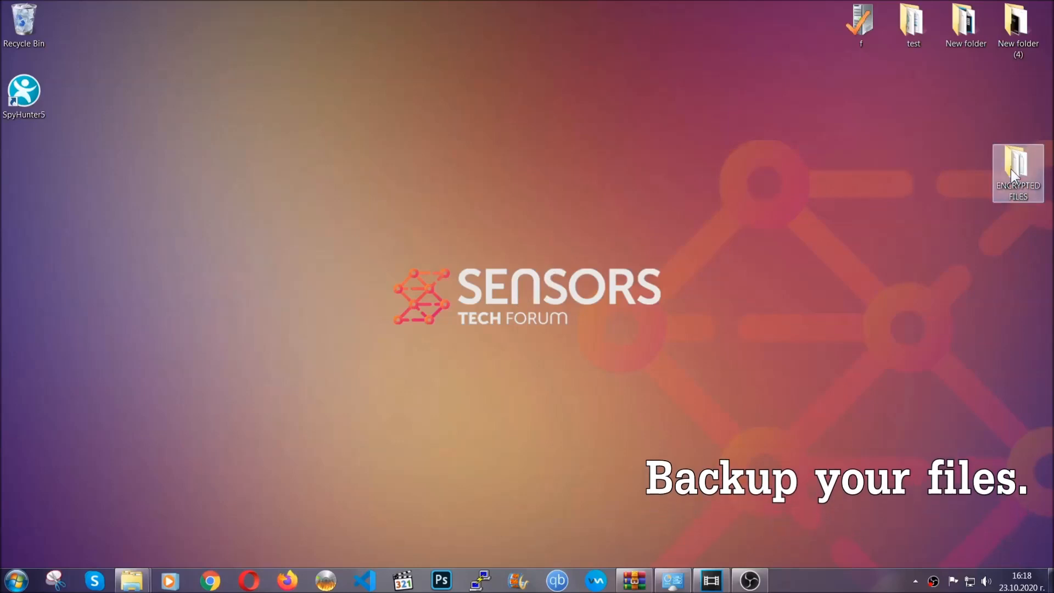
Copy all six encrypted .efji files from the ENCRYPTED FILES folder
double_click(1017, 174)
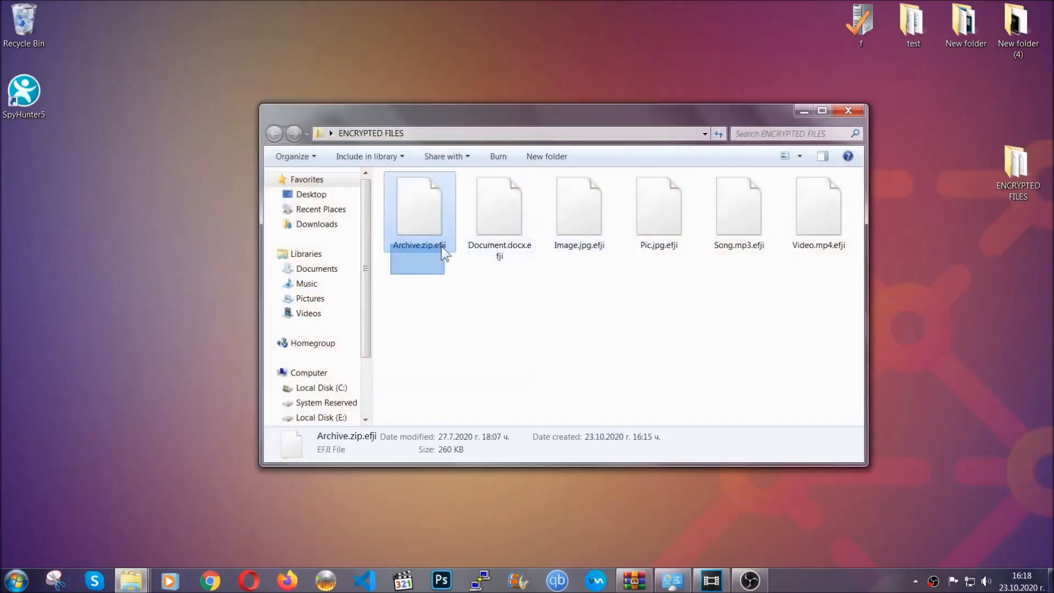
right_click(819, 209)
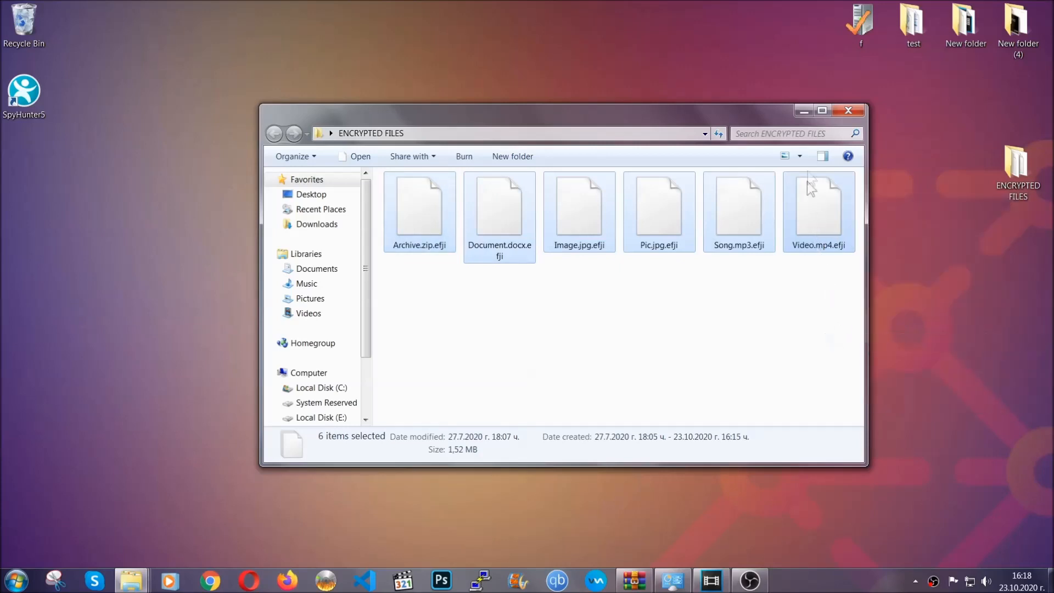
click(849, 110)
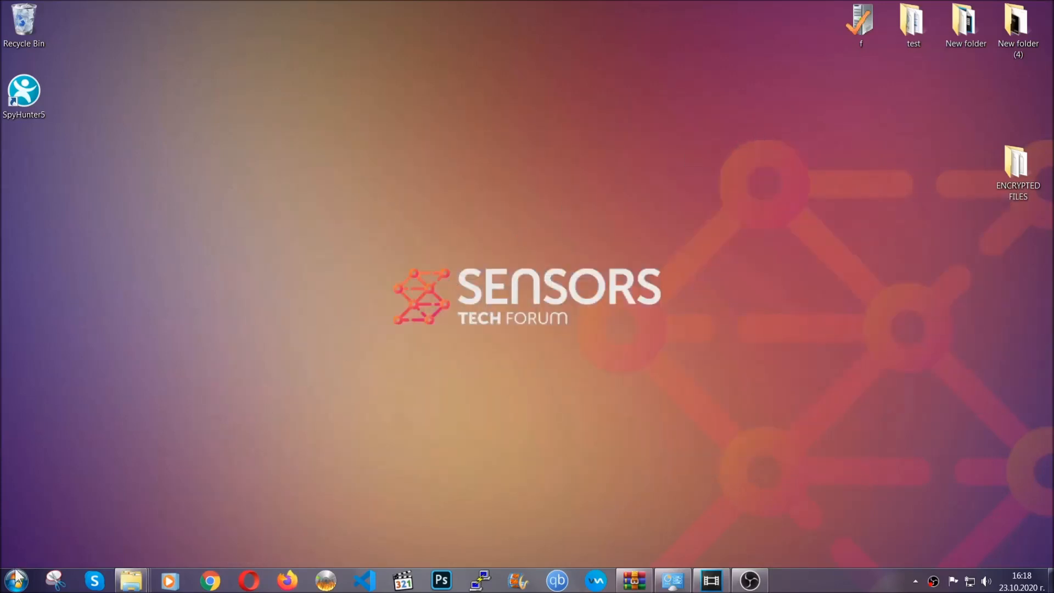
mouse_move(205, 417)
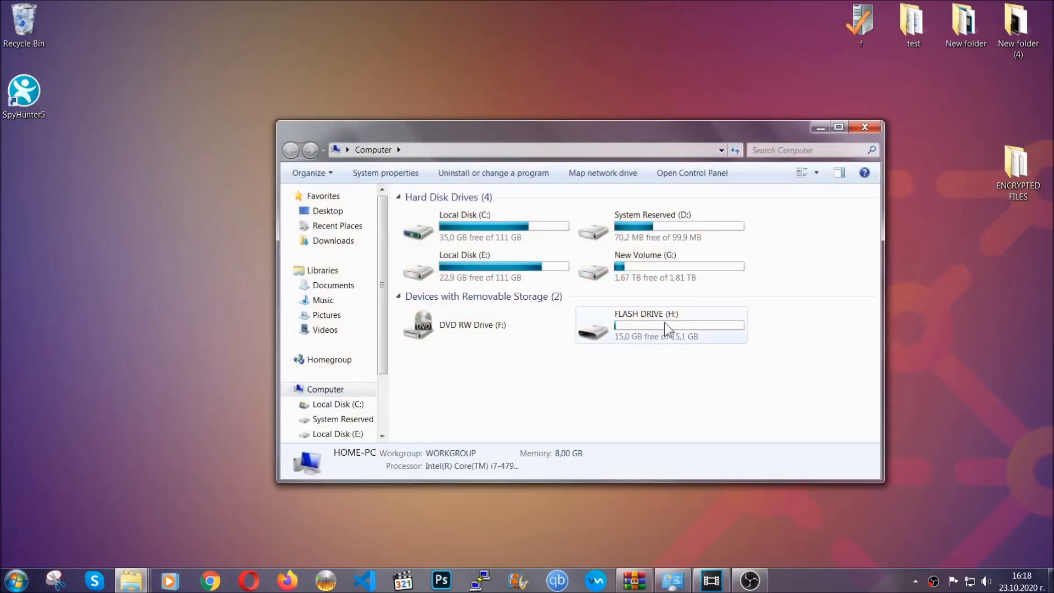
Paste the copied files onto FLASH DRIVE (H:) as a backup and close Explorer
double_click(646, 325)
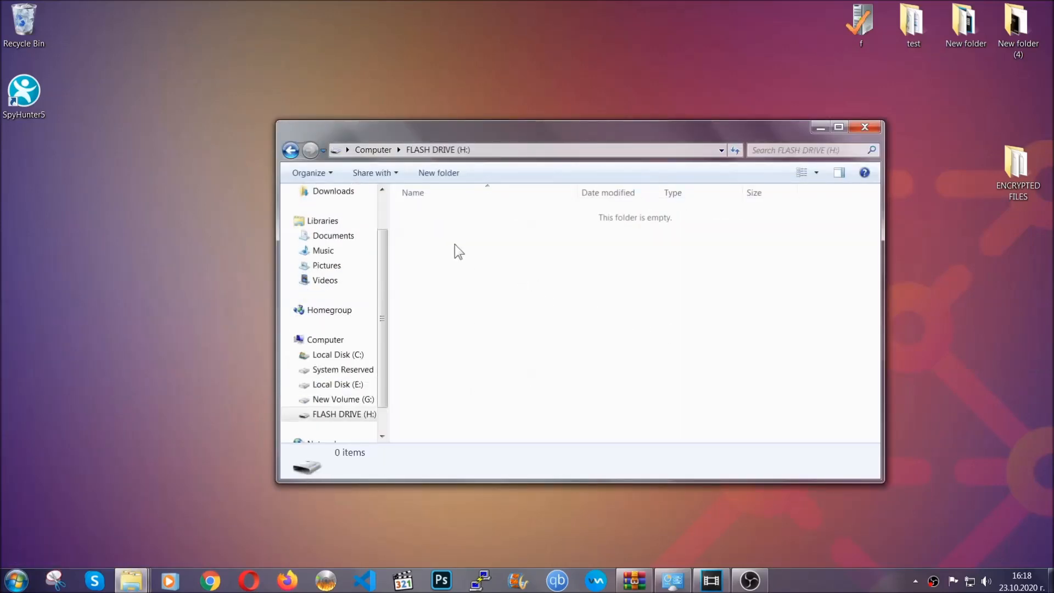
right_click(459, 252)
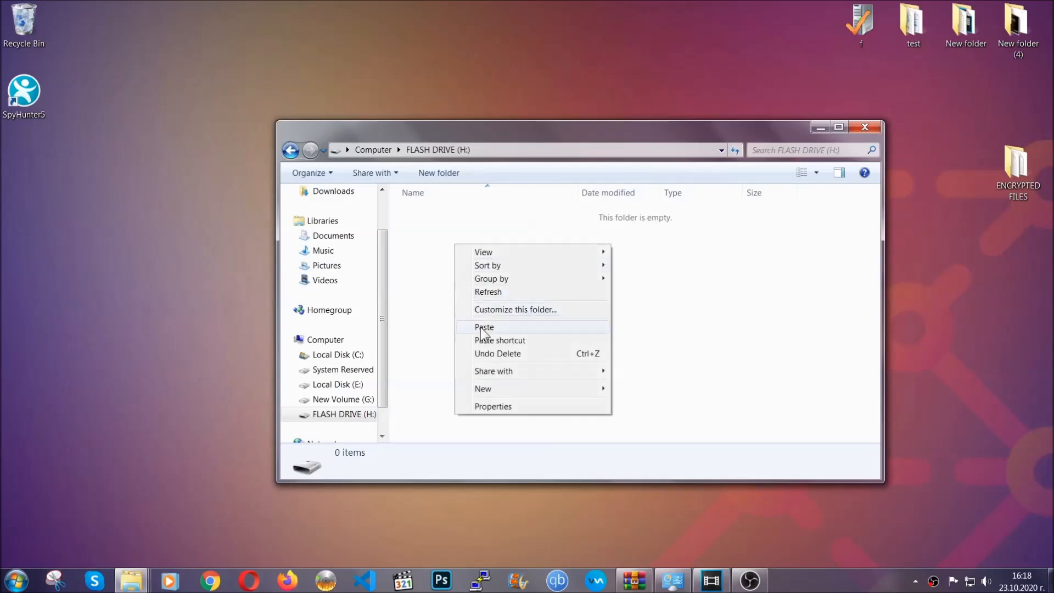
click(485, 327)
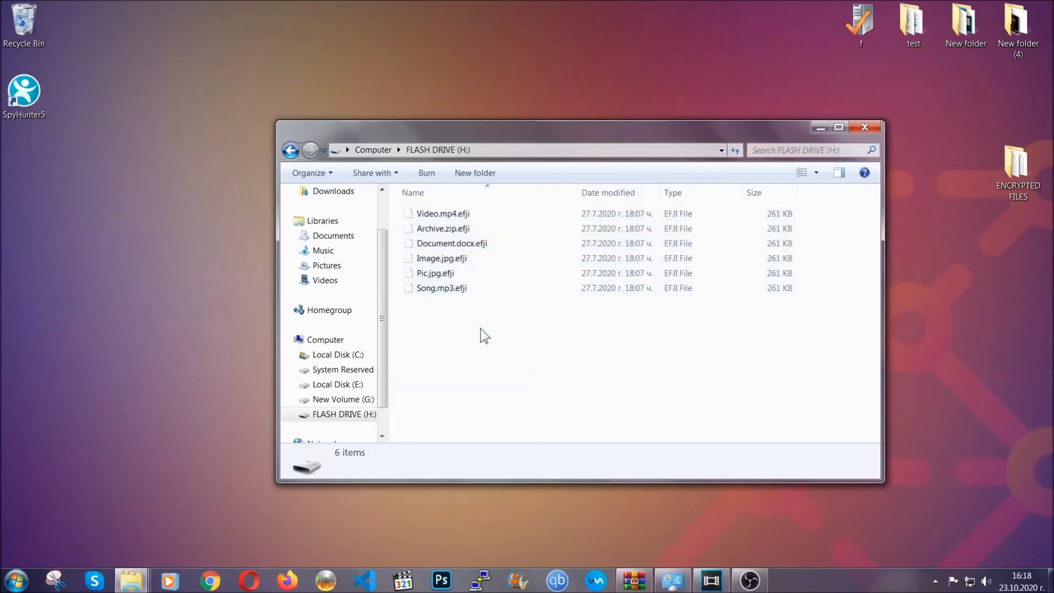
mouse_move(867, 127)
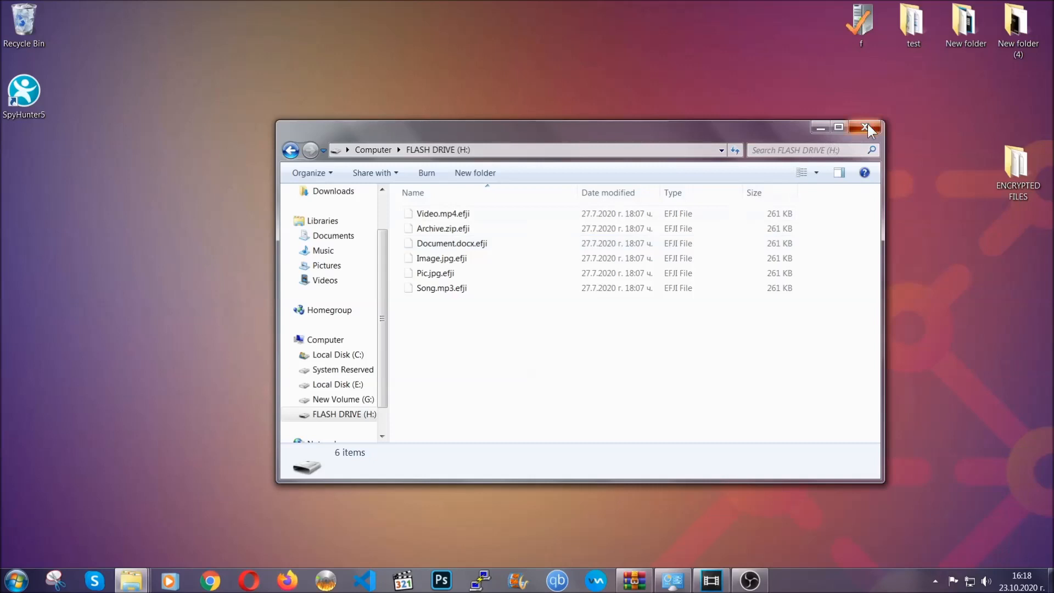
click(870, 127)
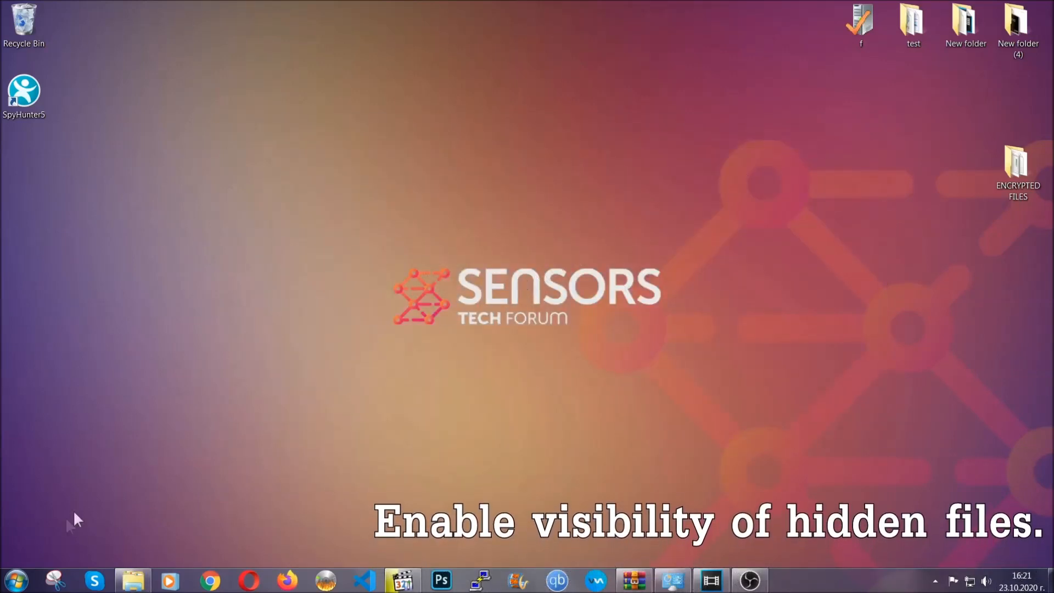
Search the Start menu for 'show hidden files and folders' to find the Control Panel setting
click(15, 580)
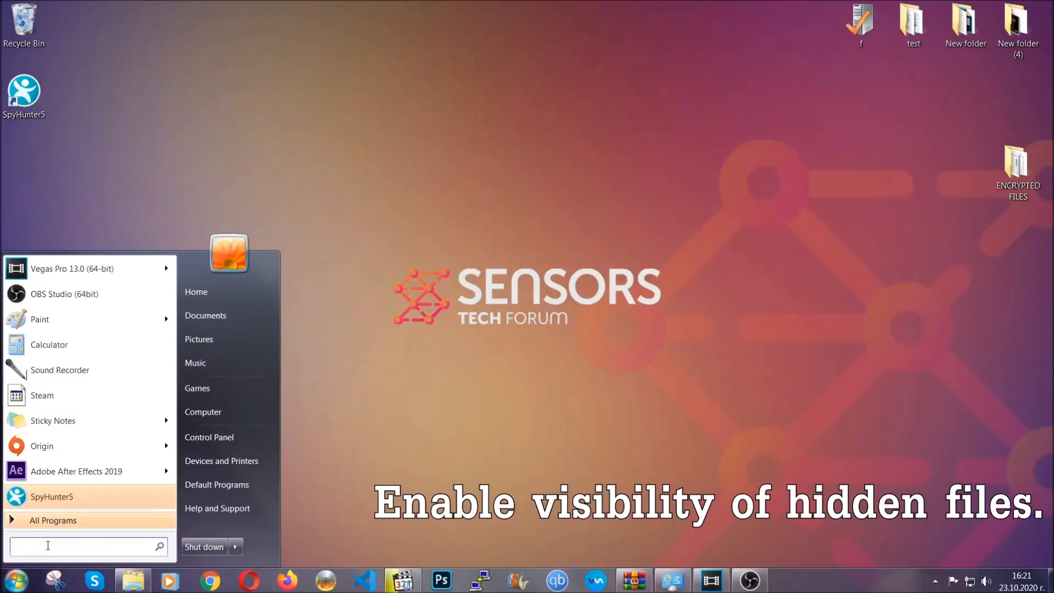
text(s)
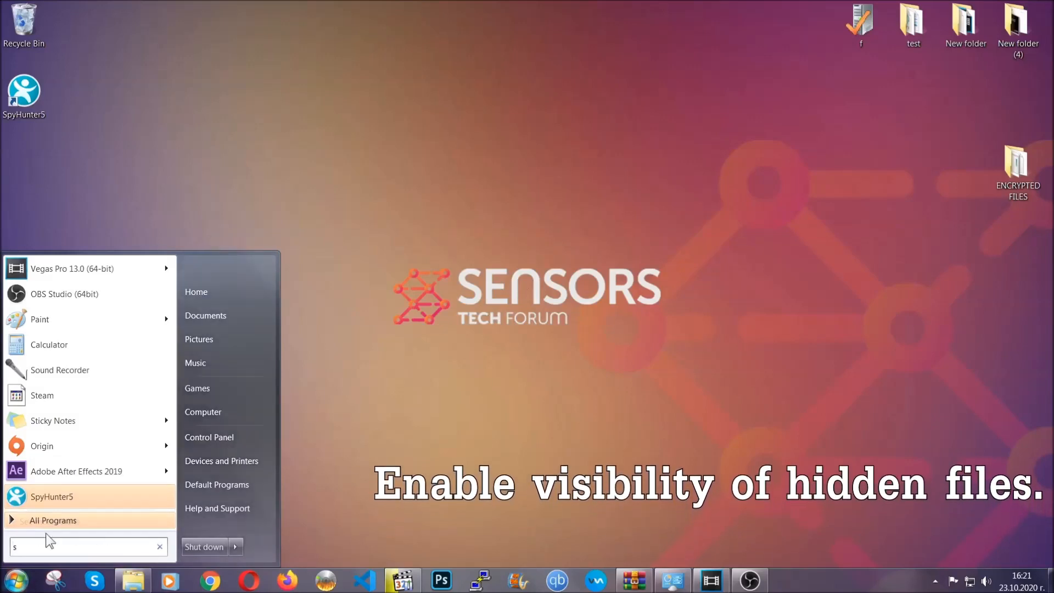
text(how)
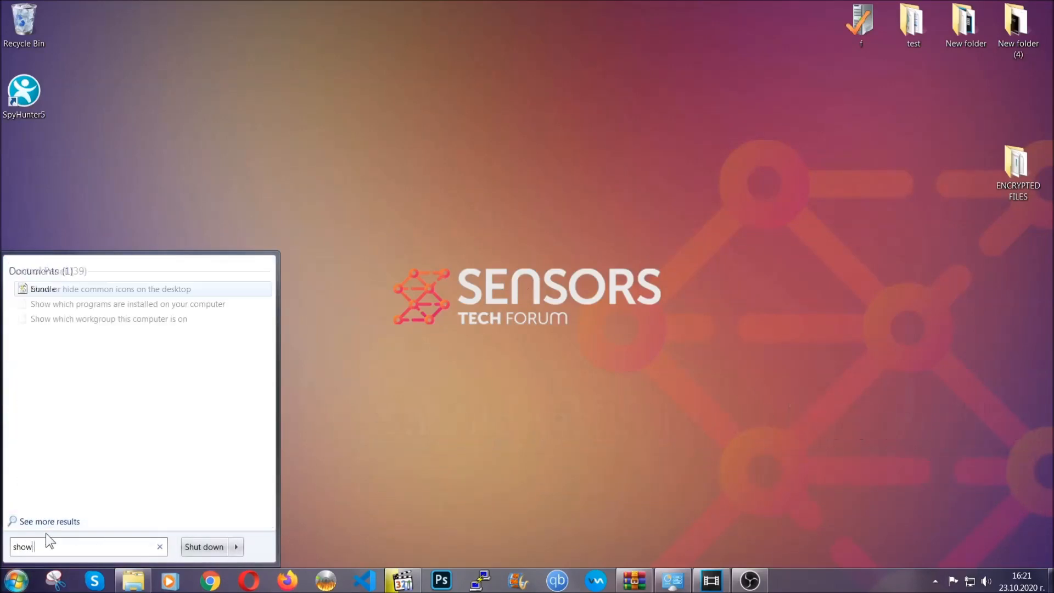
text(hidden files)
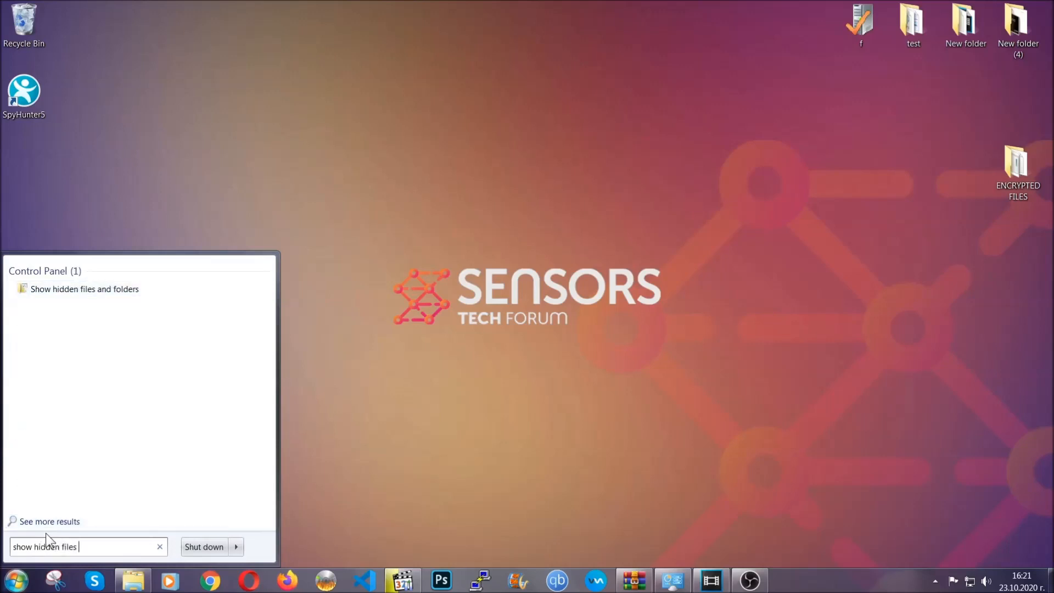
text(and folders)
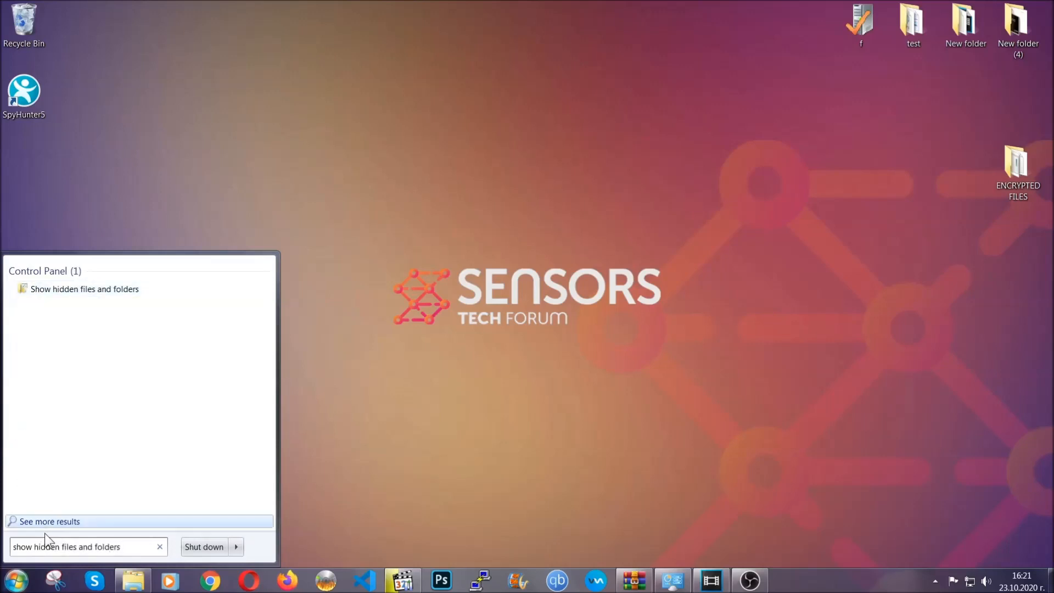
mouse_move(126, 295)
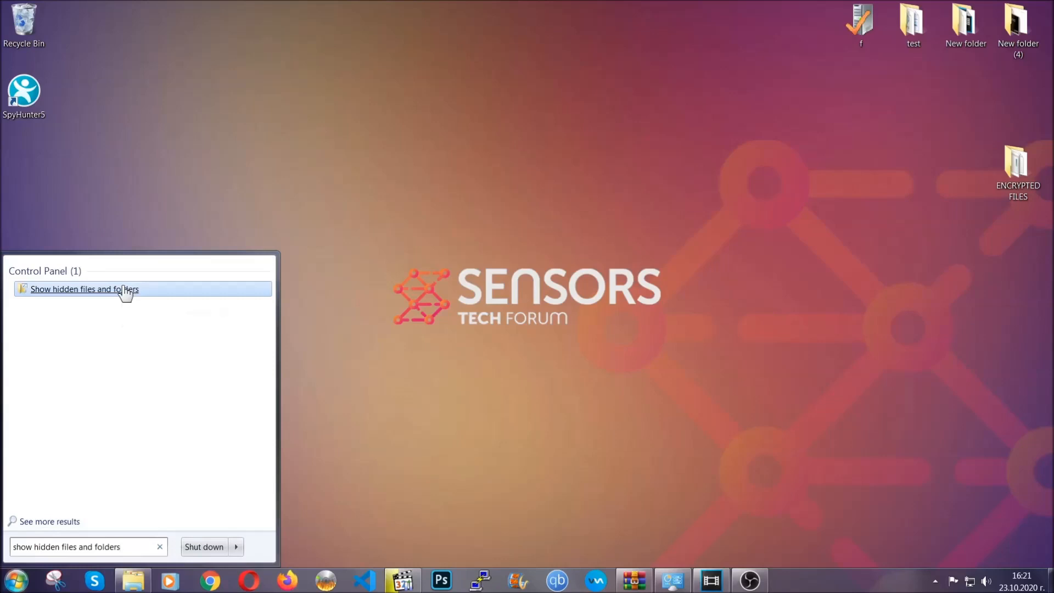
In Folder Options, set hidden files, folders and drives to show, apply and confirm
click(84, 289)
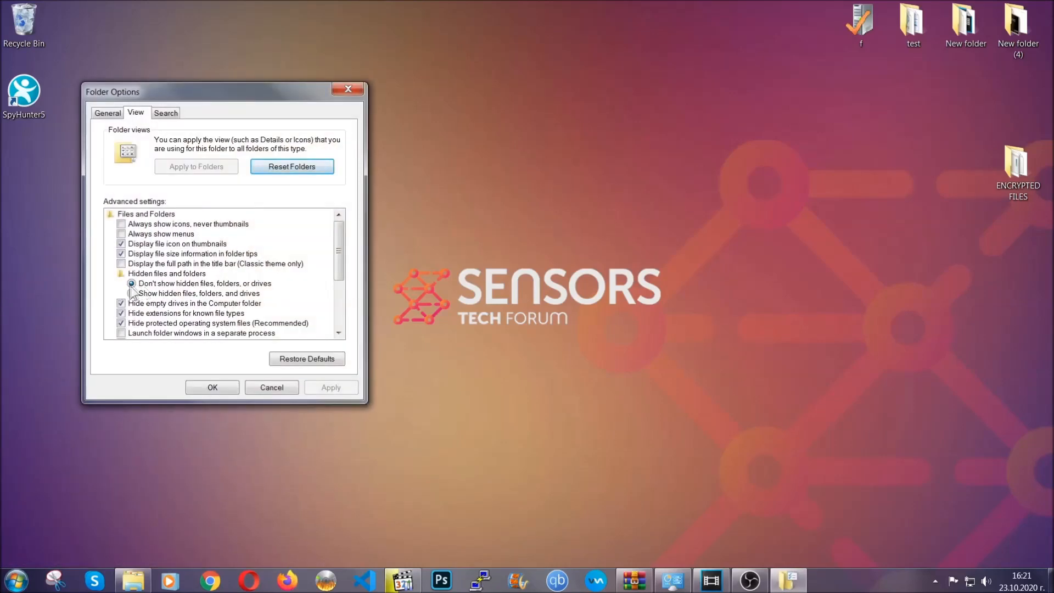
click(132, 293)
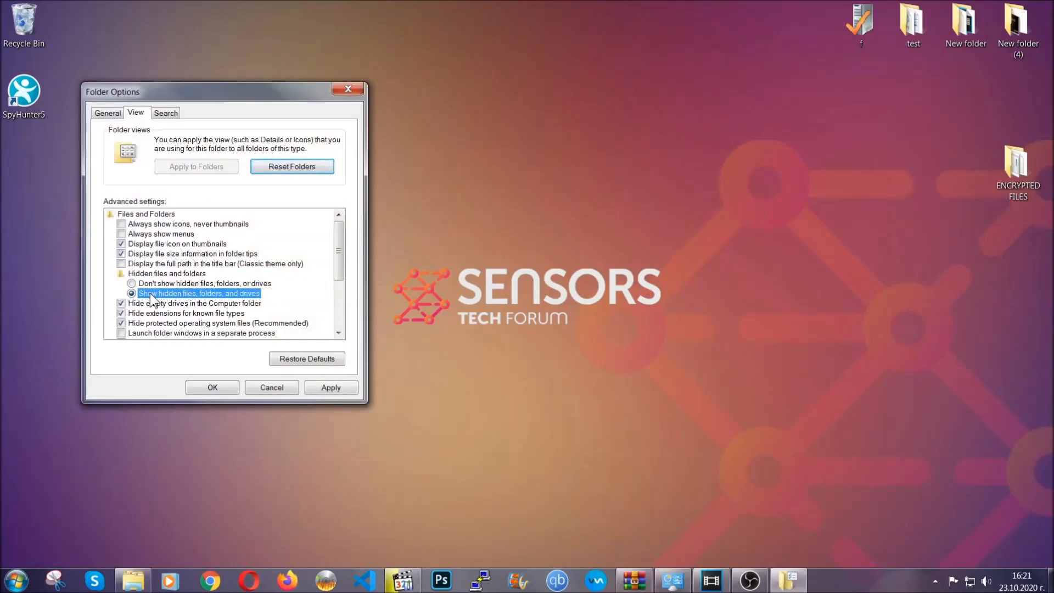
click(330, 388)
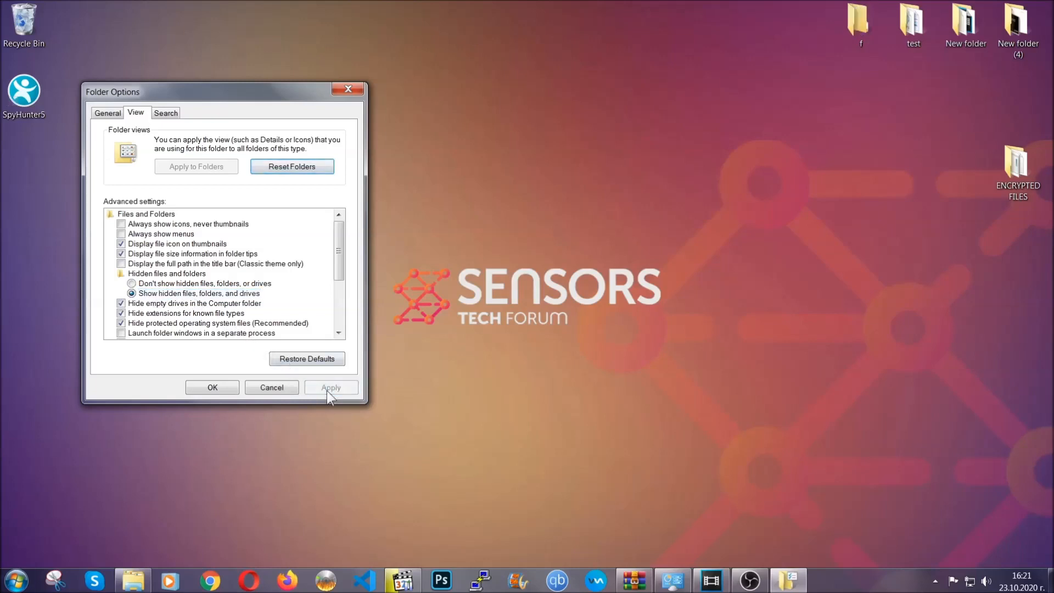
mouse_move(212, 388)
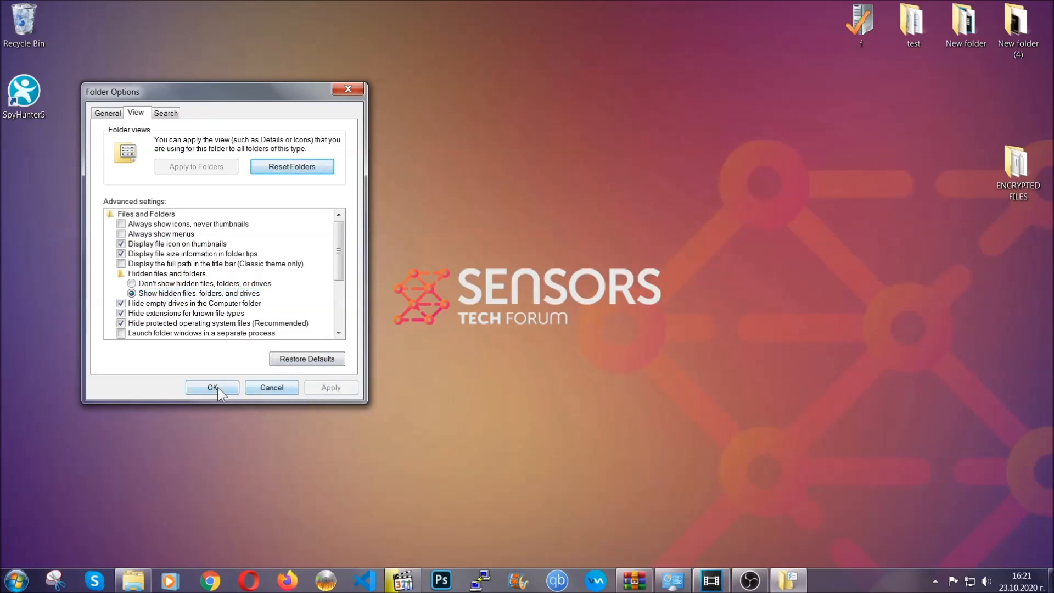
click(212, 388)
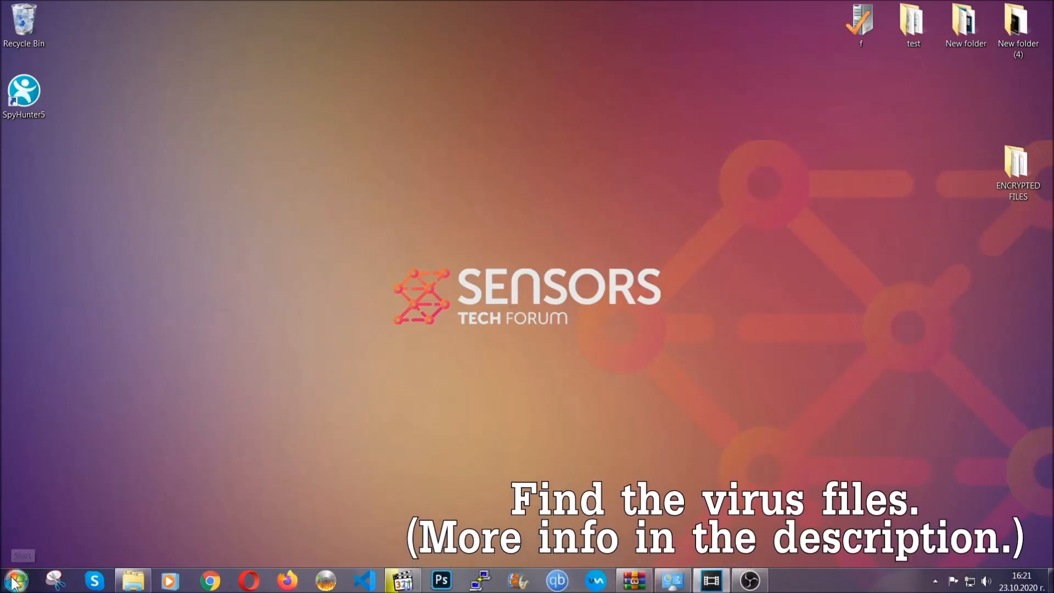
Search Computer for the Example Virus Name executable, finding one match in Desktop\New folder
click(13, 580)
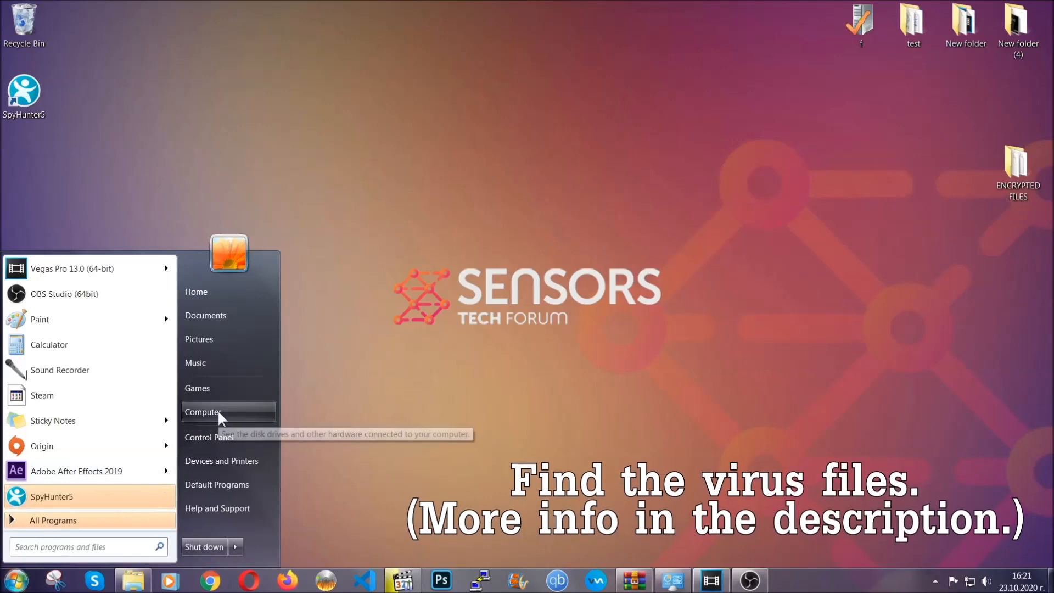
click(205, 412)
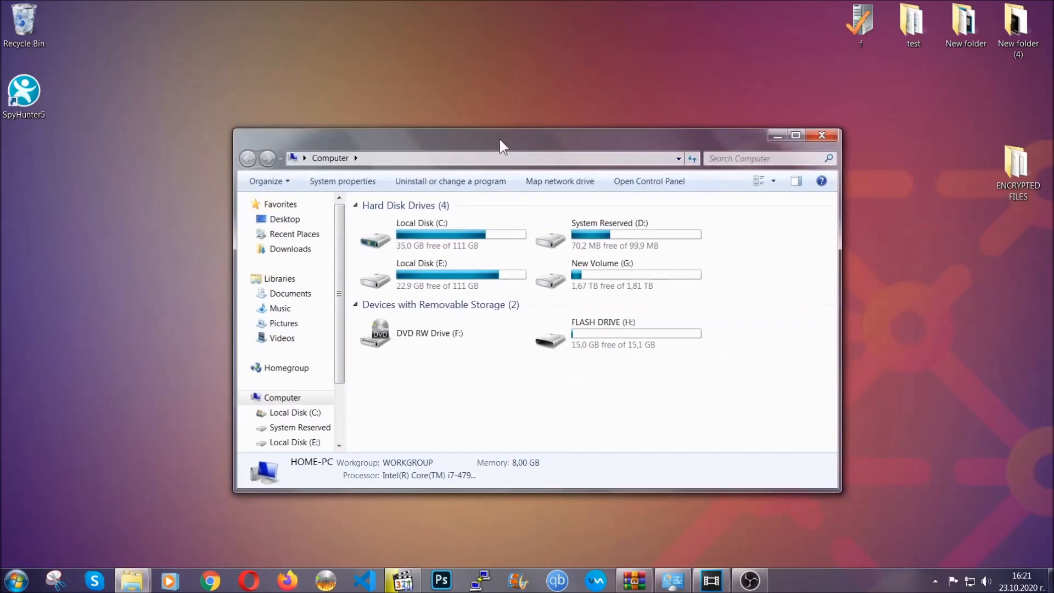
click(767, 158)
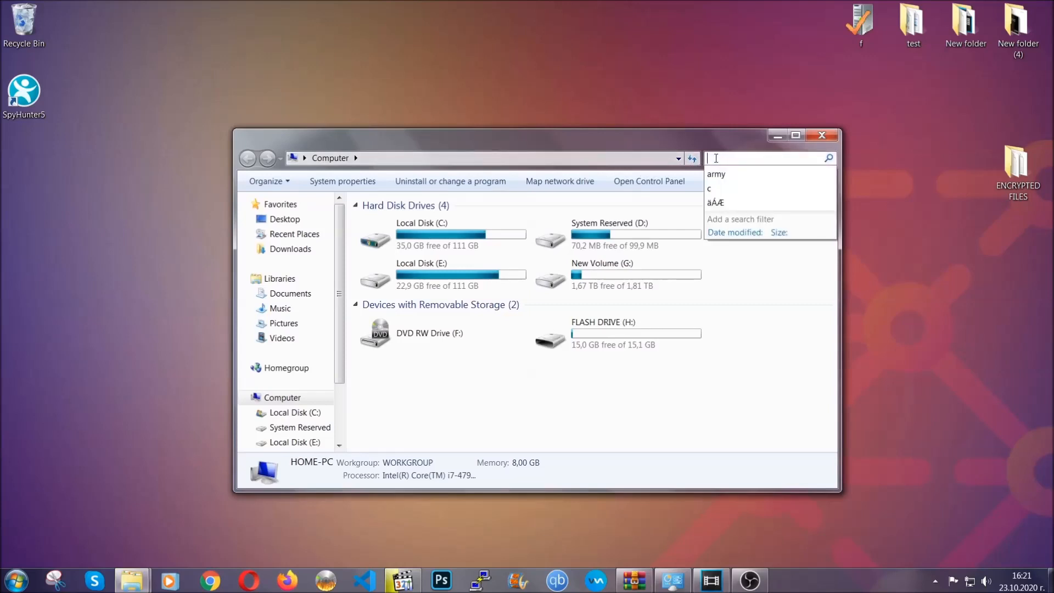
text(file)
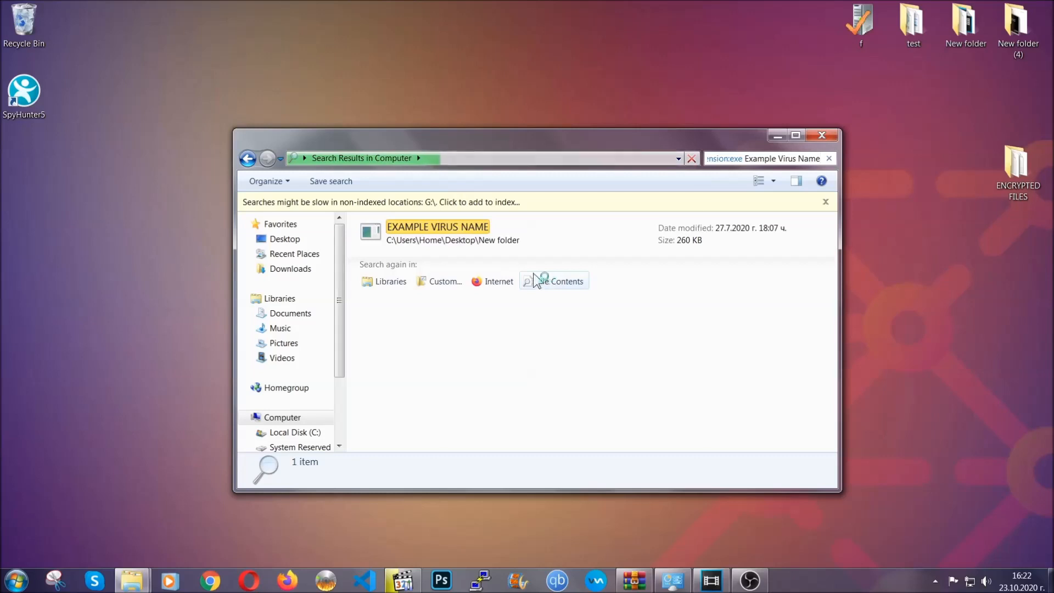
Delete the EXAMPLE VIRUS NAME file to the Recycle Bin and close the search window
click(437, 231)
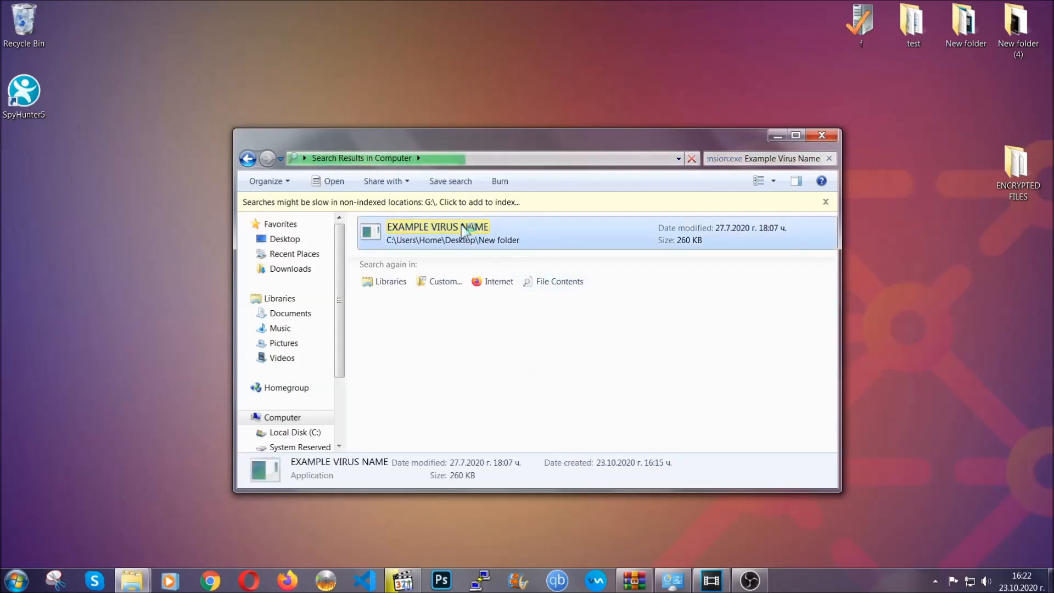
right_click(438, 232)
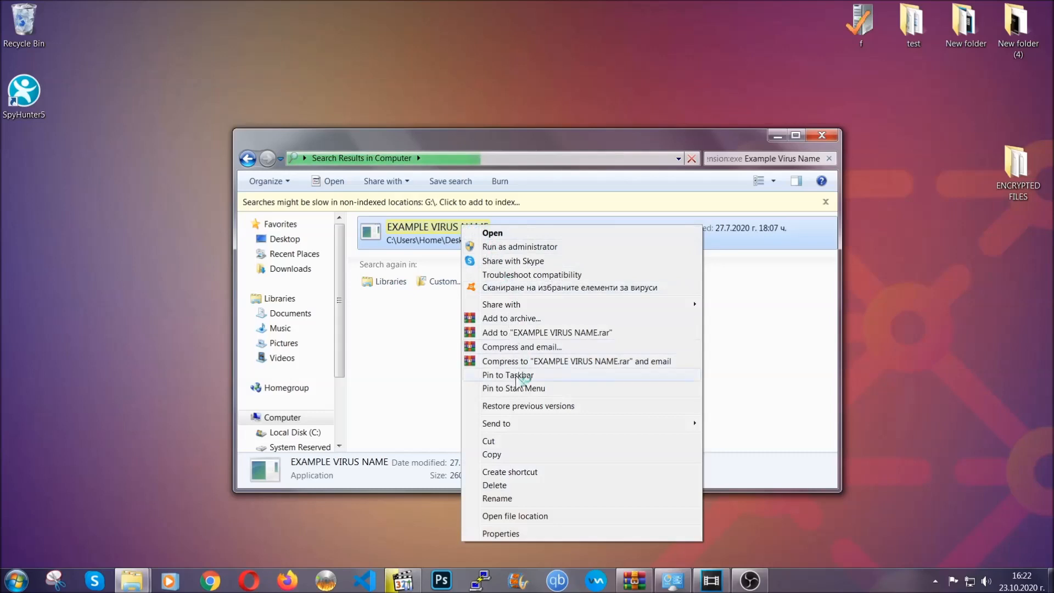
click(494, 484)
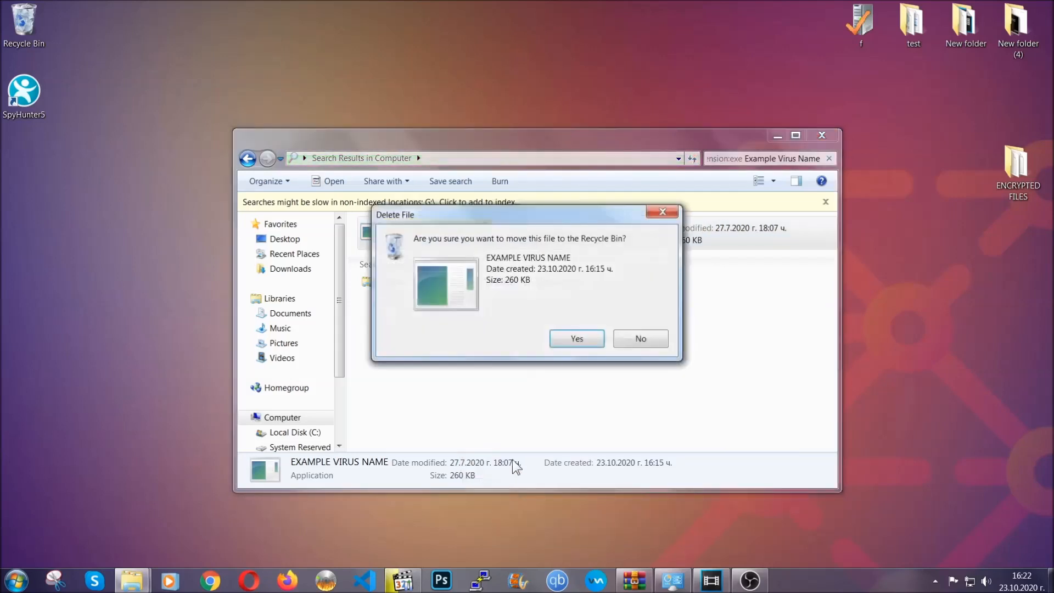
click(576, 338)
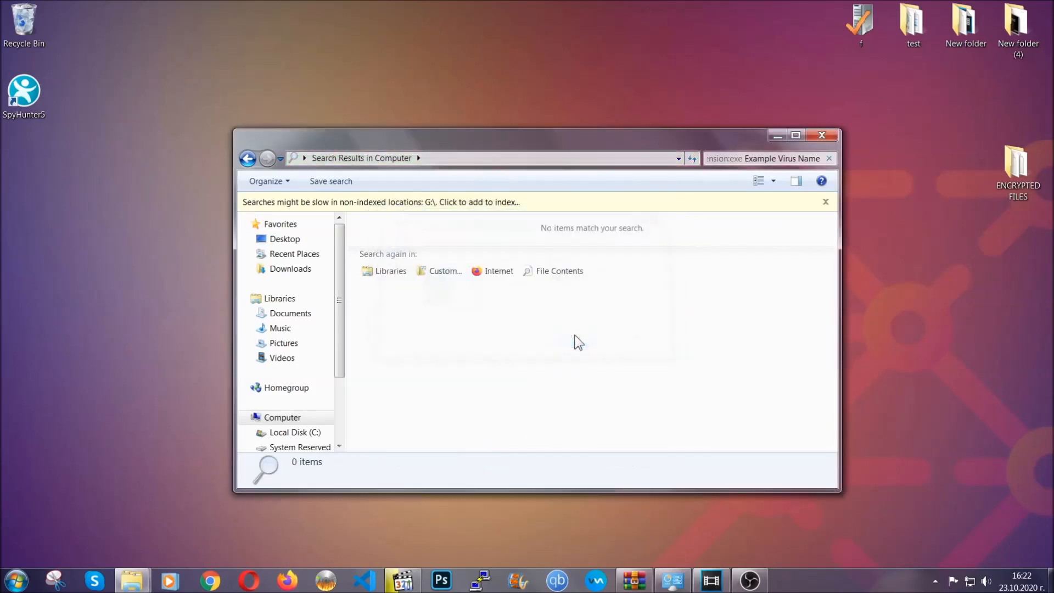
mouse_move(786, 178)
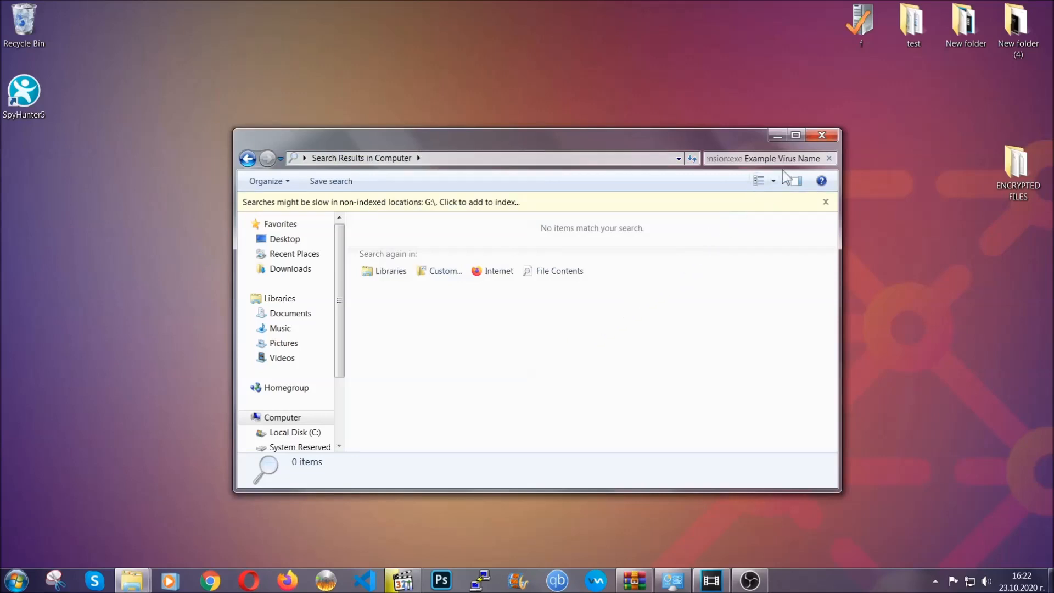
click(821, 135)
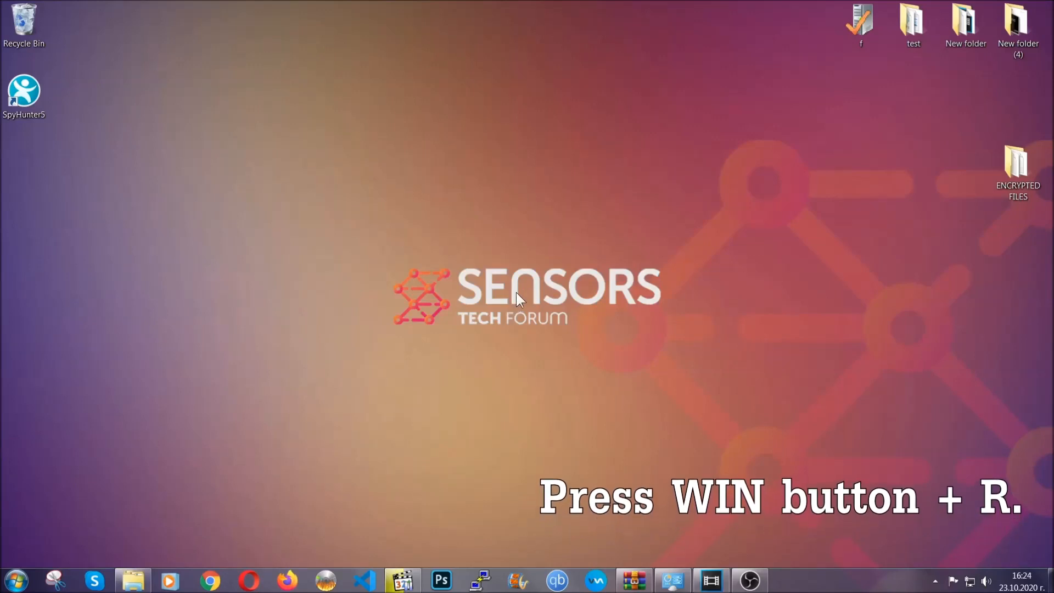
Run REGEDIT from the Run dialog to start Registry Editor
key(win+r)
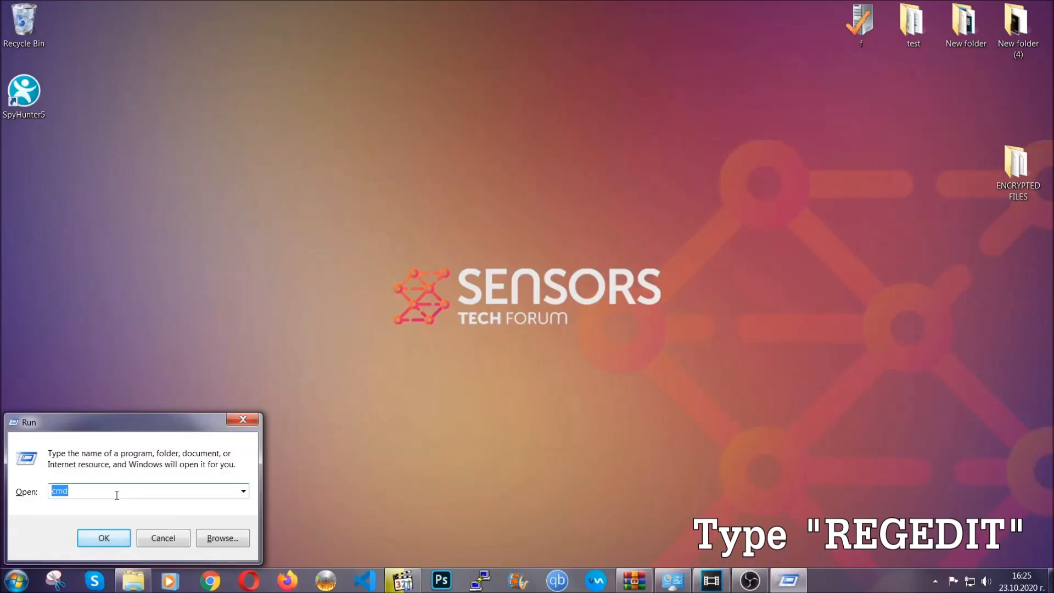
text(REG)
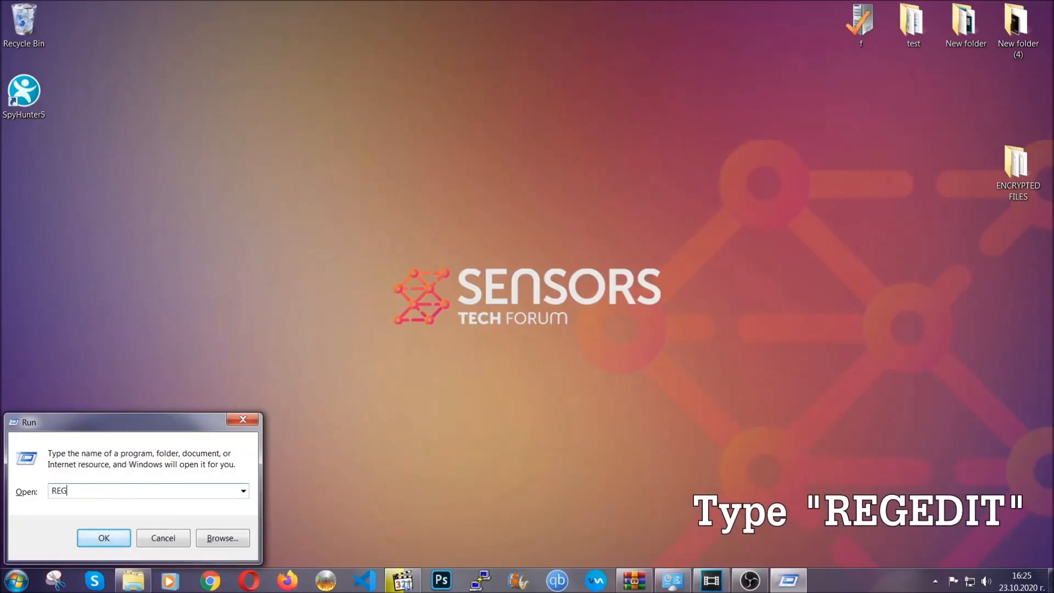
text(EDIT)
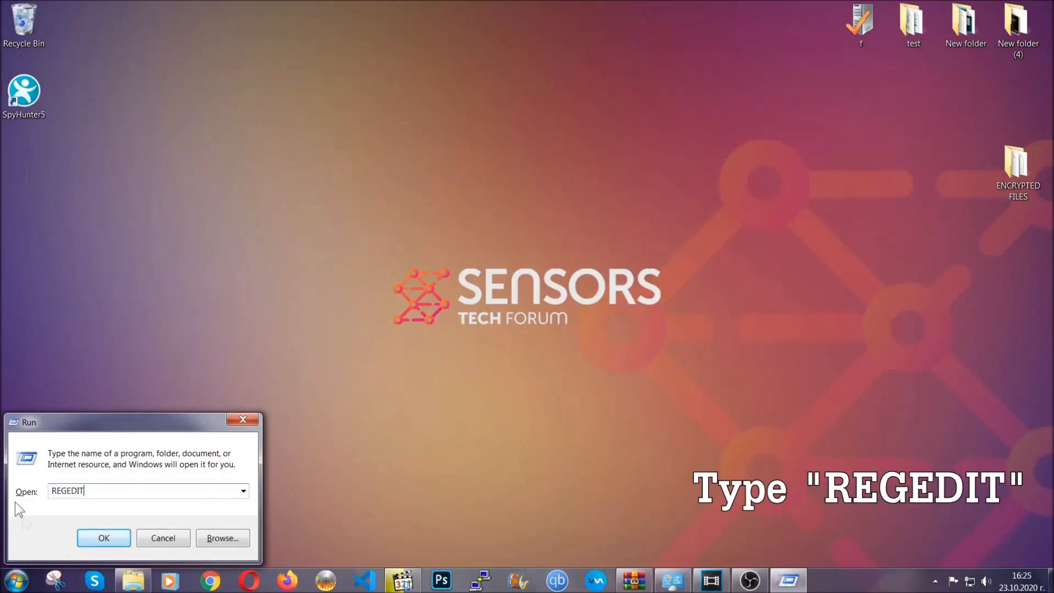
click(104, 538)
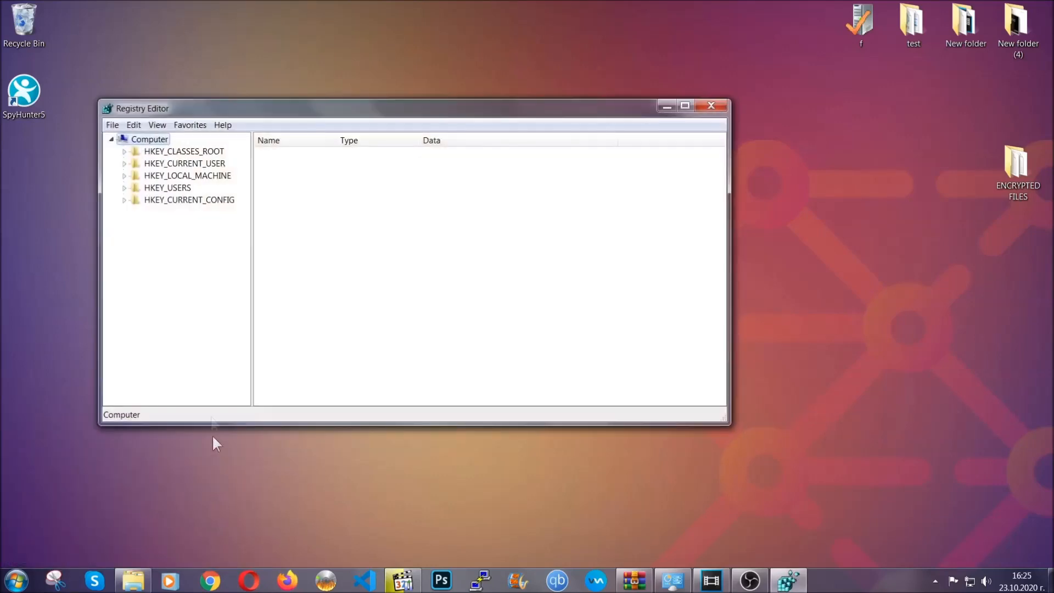
Export the entire registry to a file named BACKUP on the Desktop
click(112, 125)
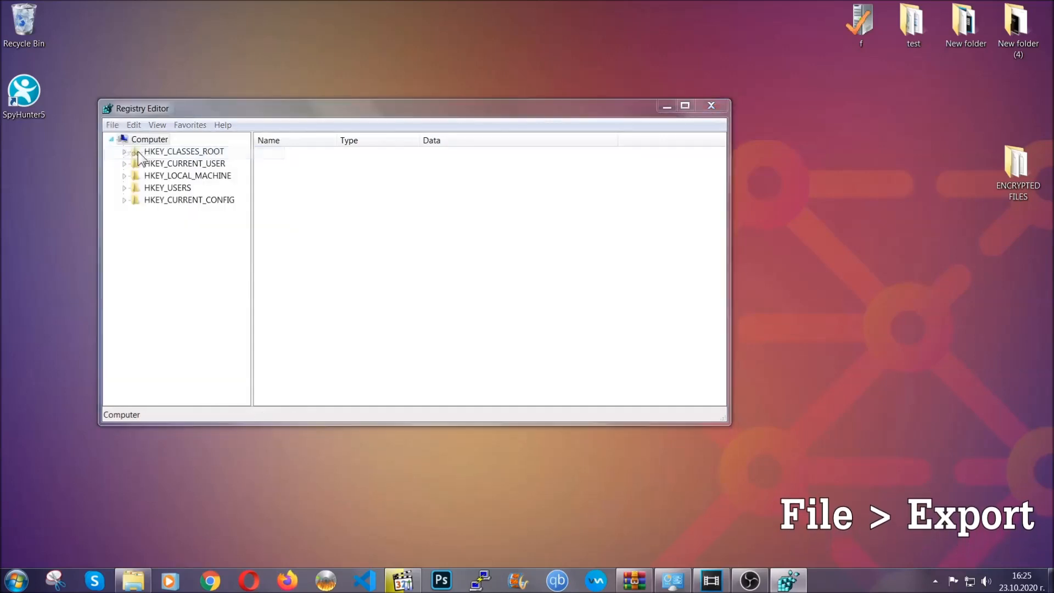
click(112, 126)
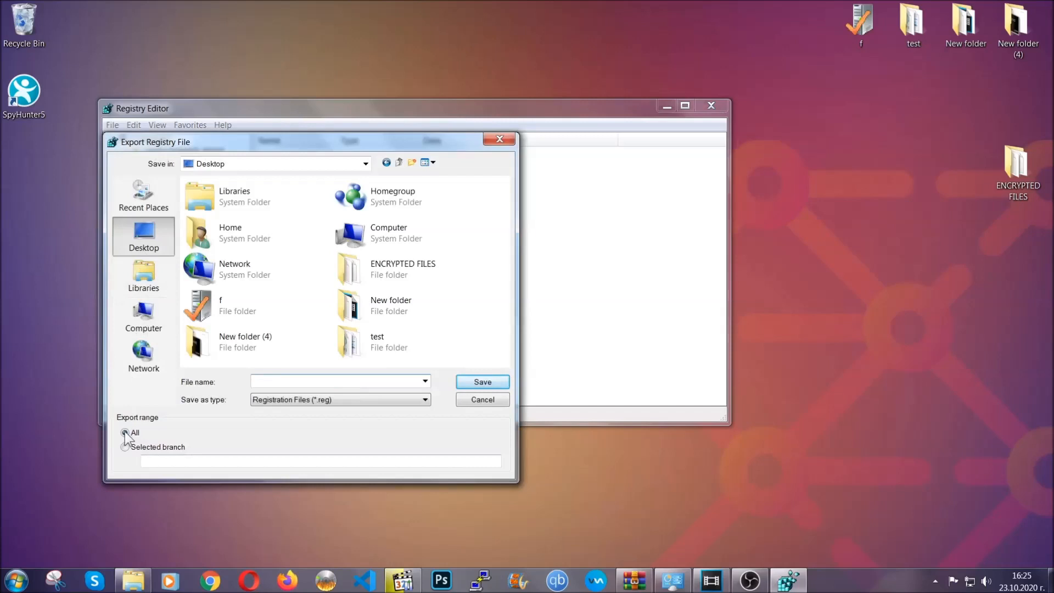
click(125, 433)
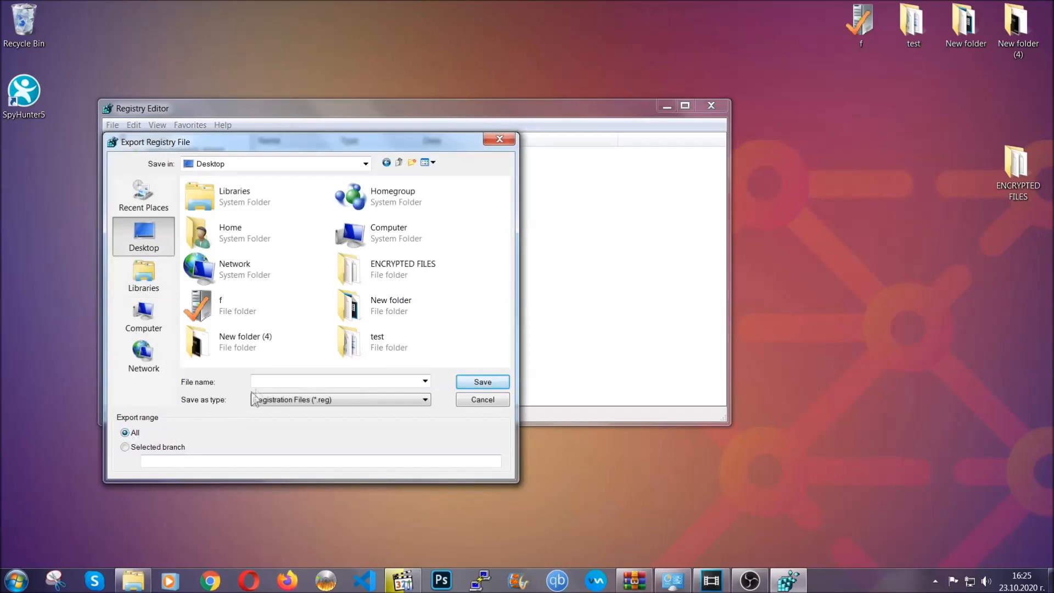
text(BA)
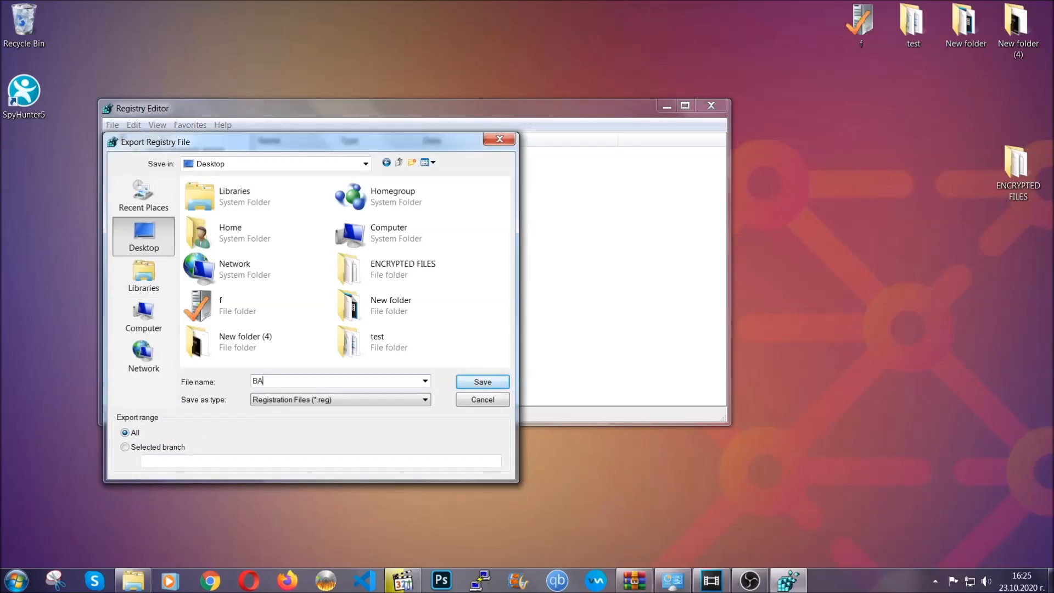
text(CKUP)
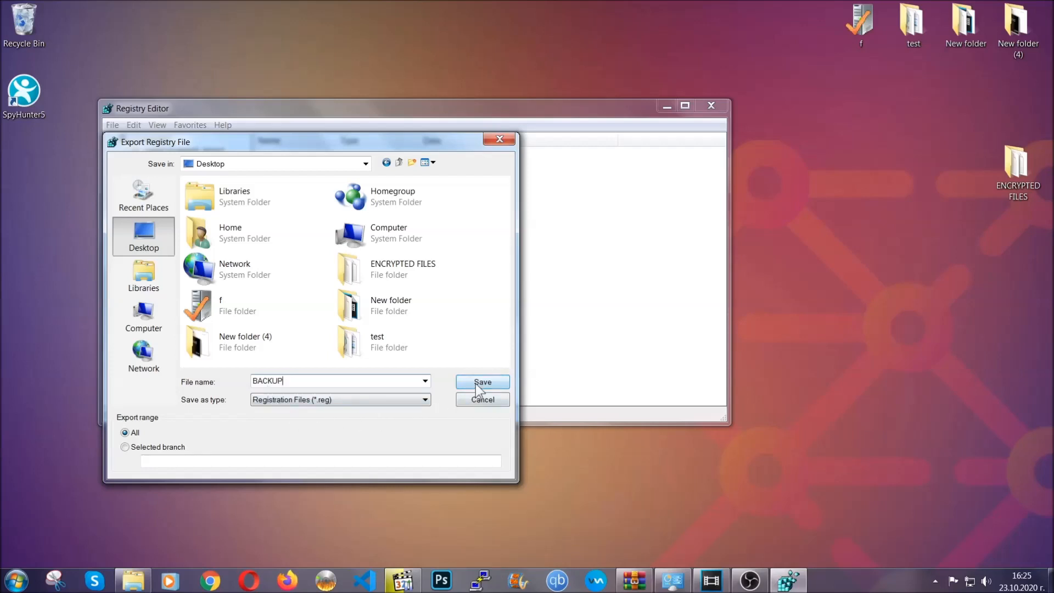
click(482, 382)
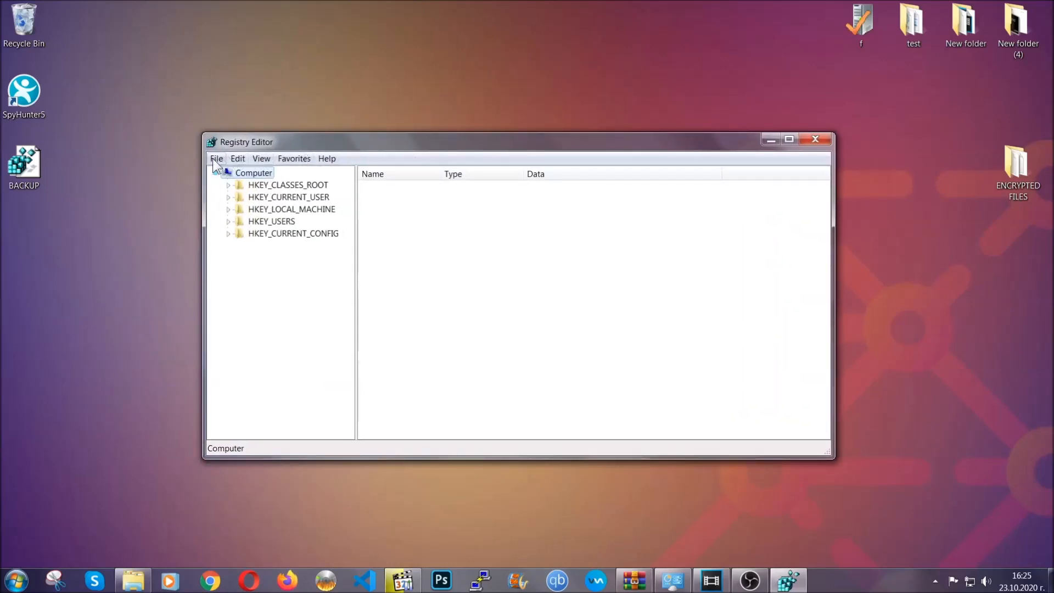
Review the File menu commands, dismiss them, and select the HKEY_CURRENT_USER hive
click(217, 158)
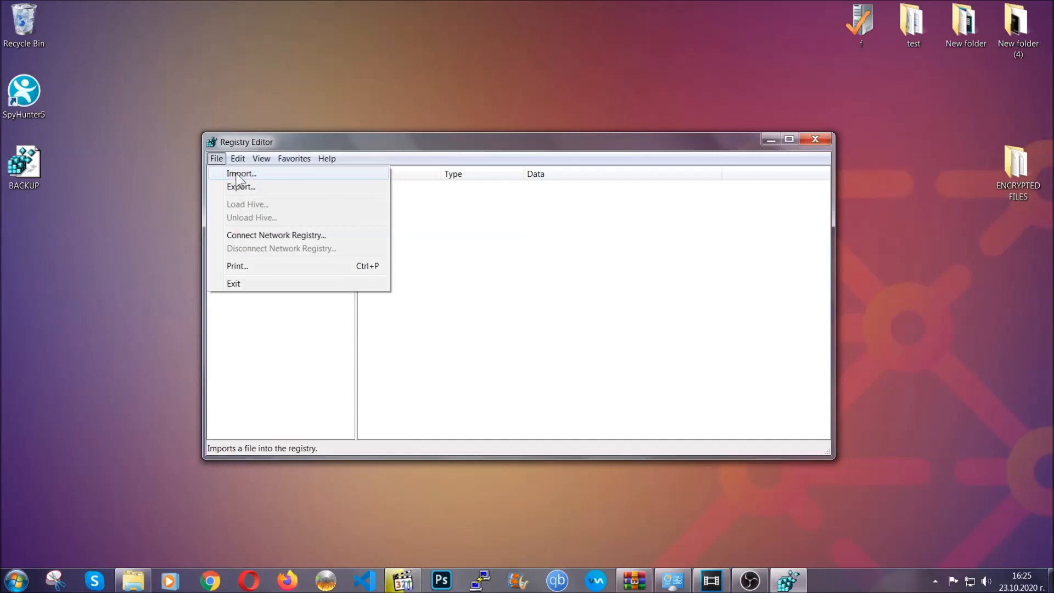
click(217, 158)
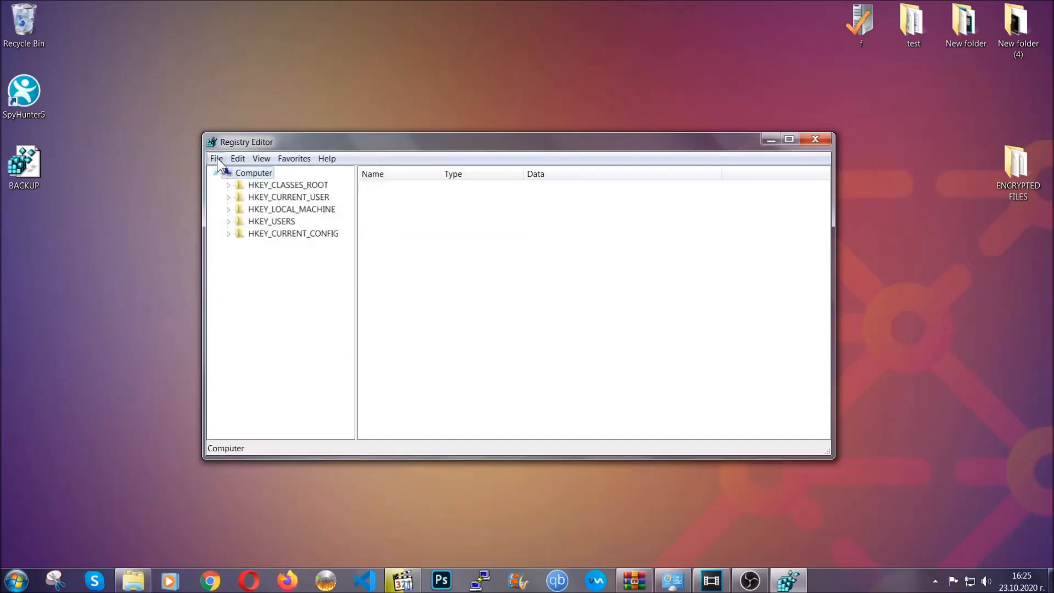
key(ctrl+s)
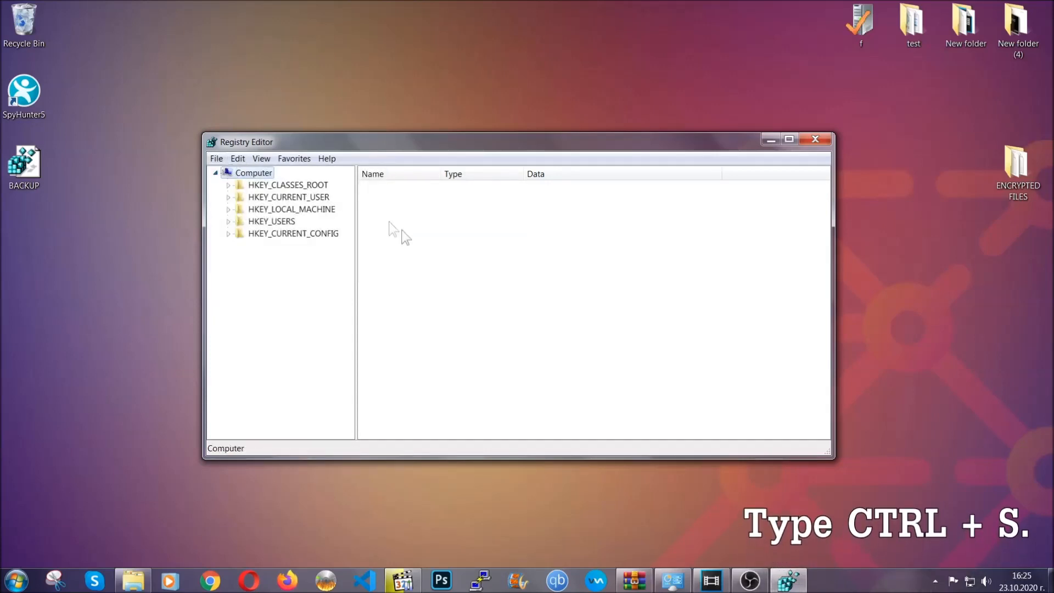
mouse_move(508, 290)
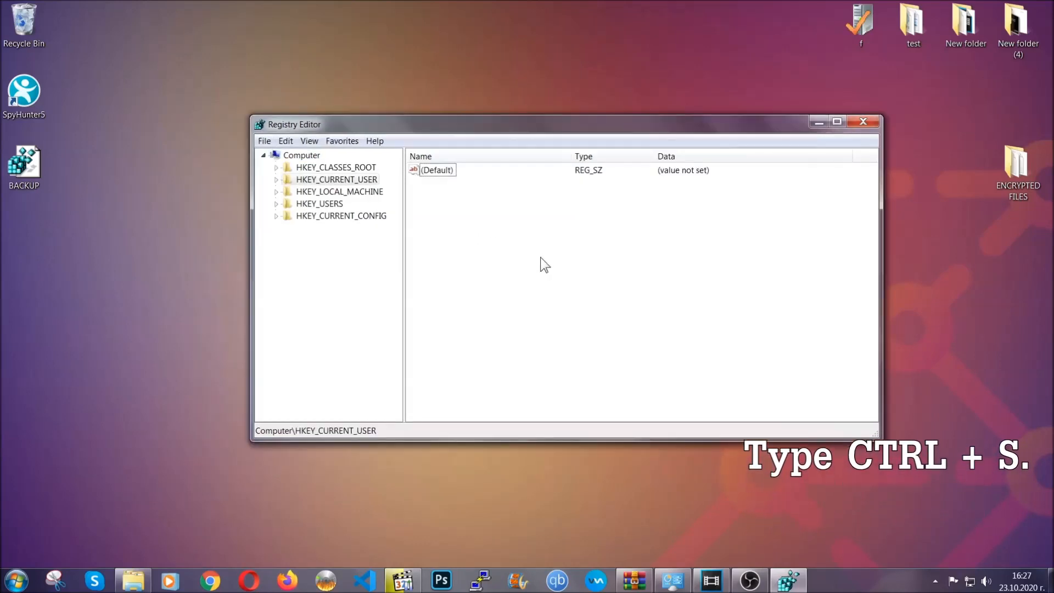
Search keys for RunOnce, then select the Run key under CurrentVersion to list its startup values
key(ctrl+f)
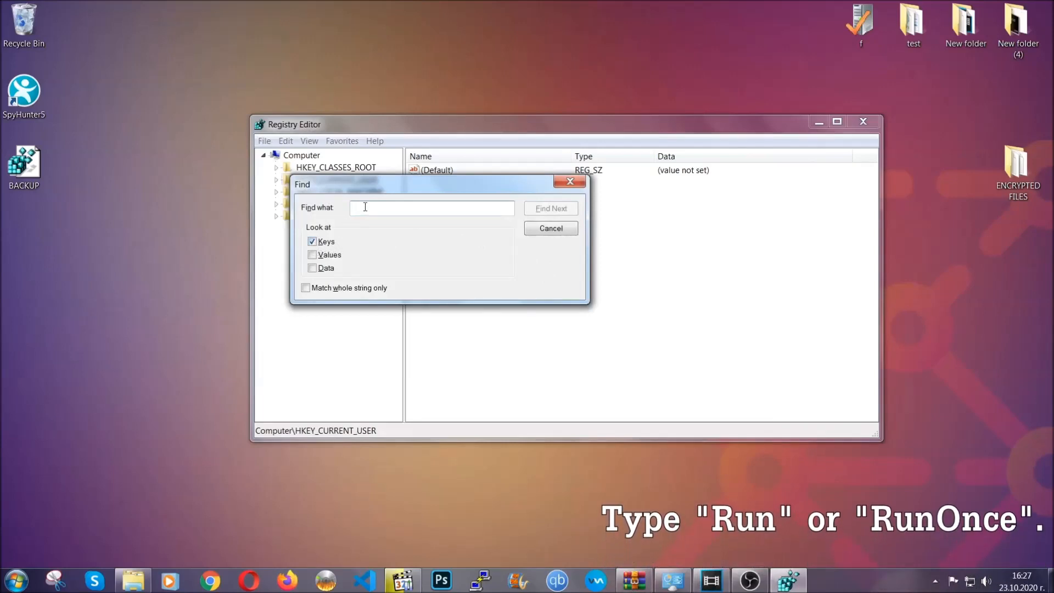
text(RunO)
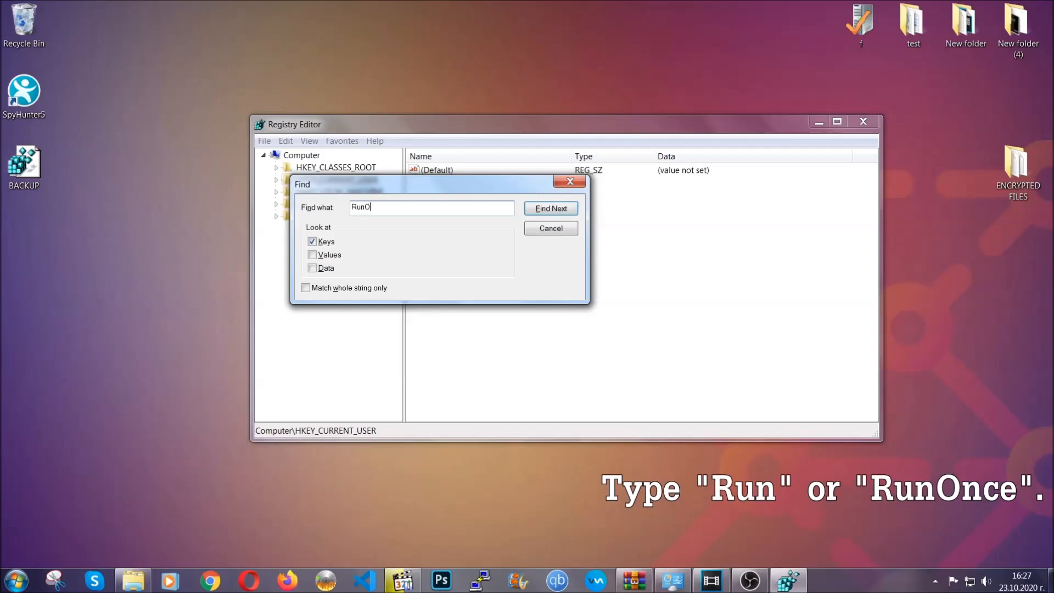
text(nce)
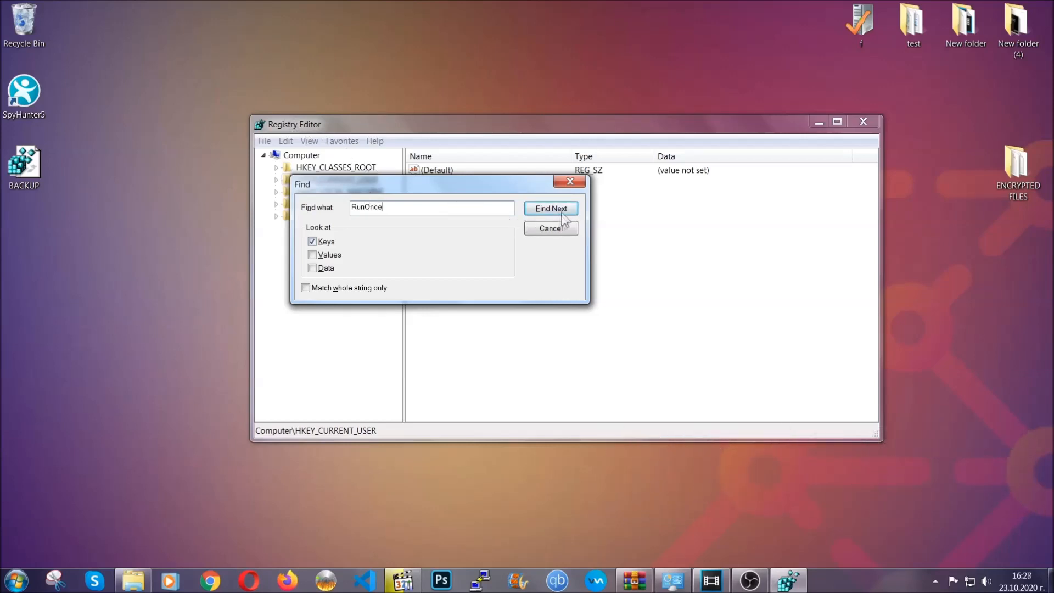
click(550, 208)
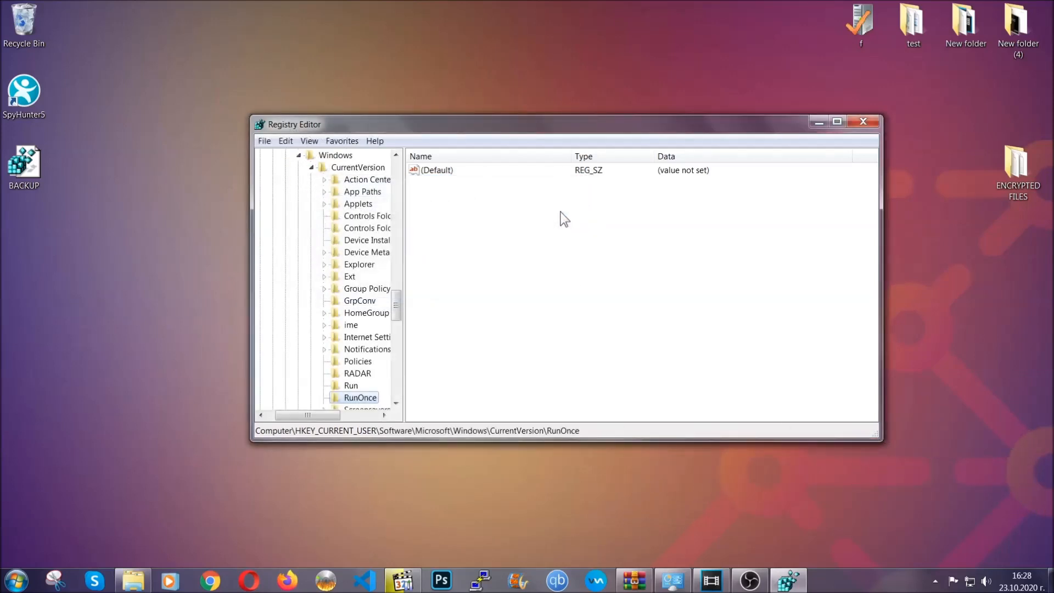
scroll(down, 3)
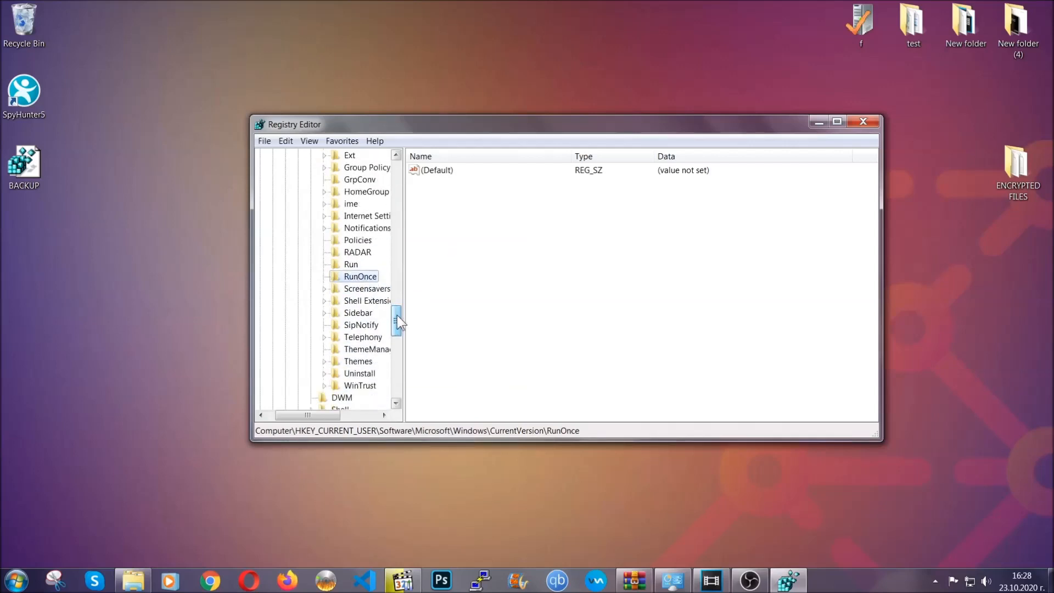
click(351, 265)
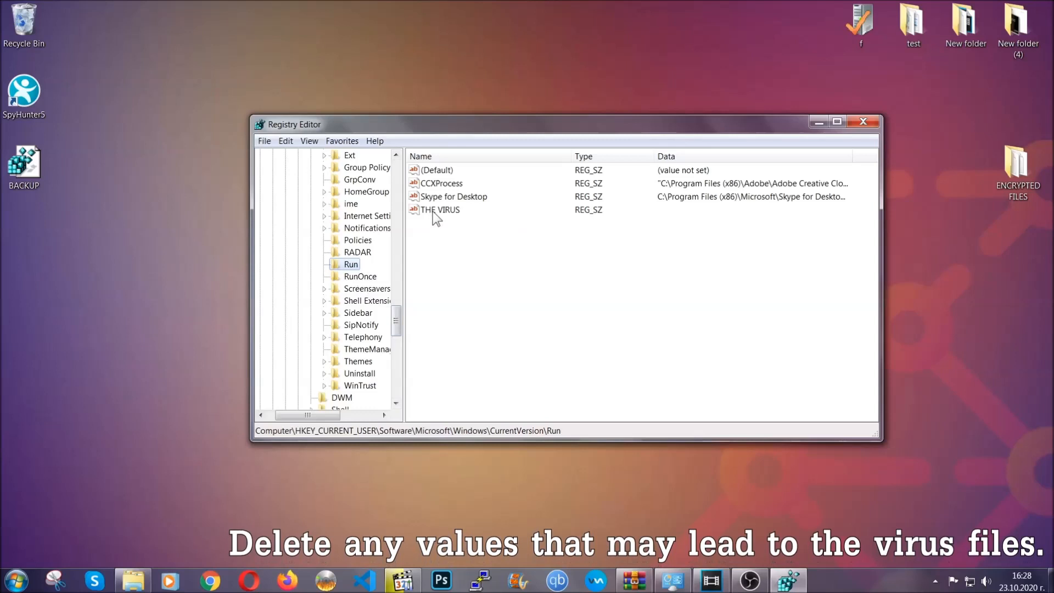
Delete THE VIRUS value from the Run key, confirm with Yes, and close Registry Editor
right_click(439, 209)
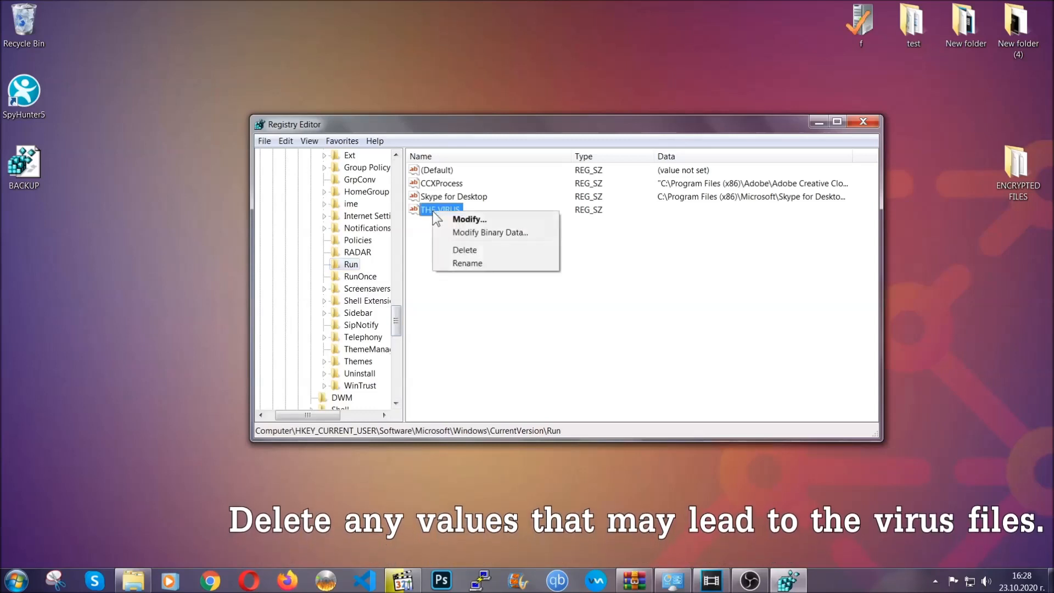
click(465, 249)
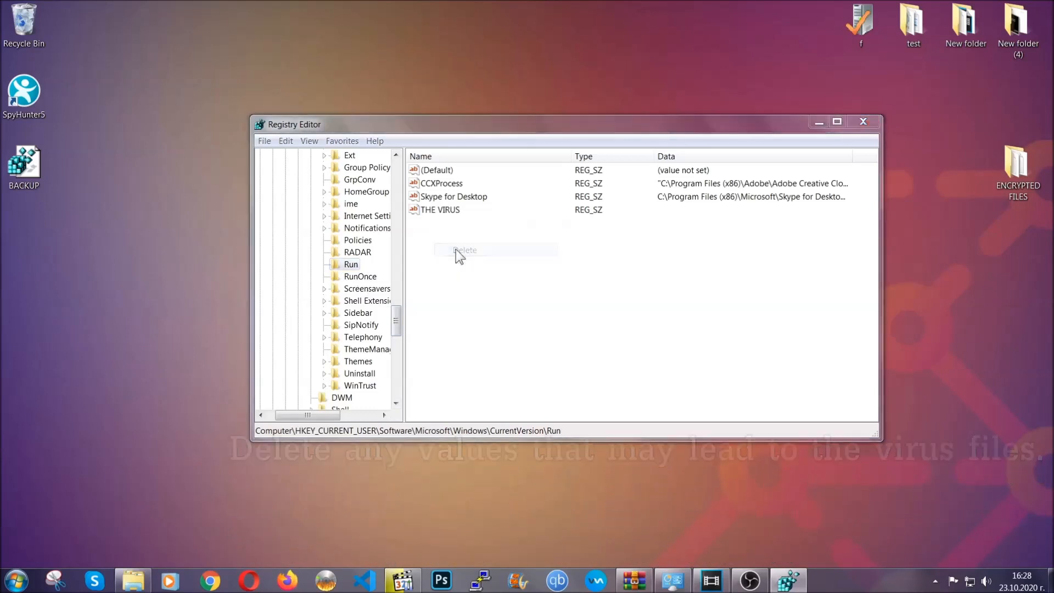
click(465, 250)
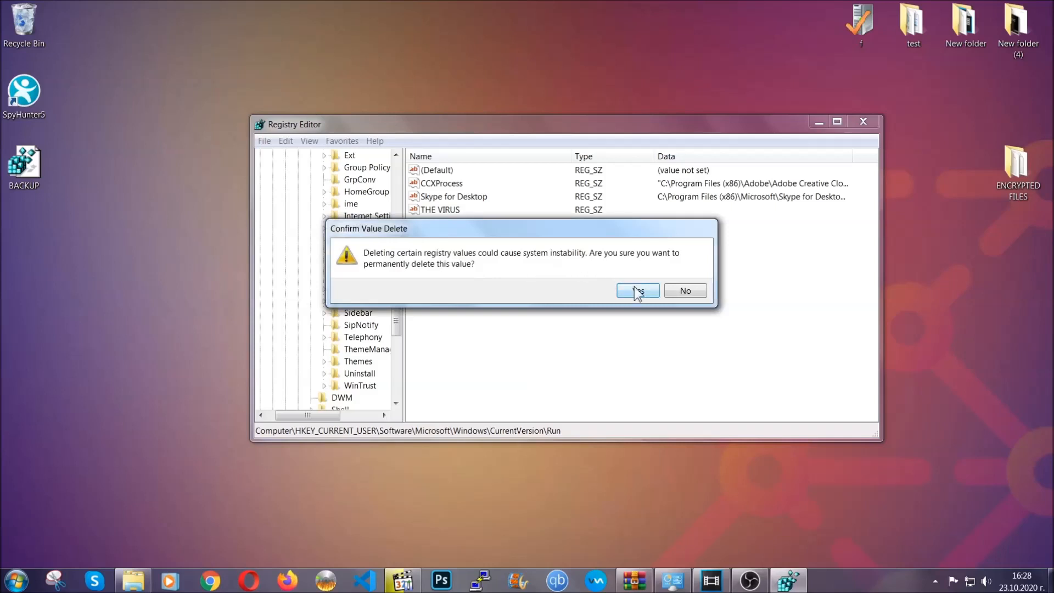
click(636, 290)
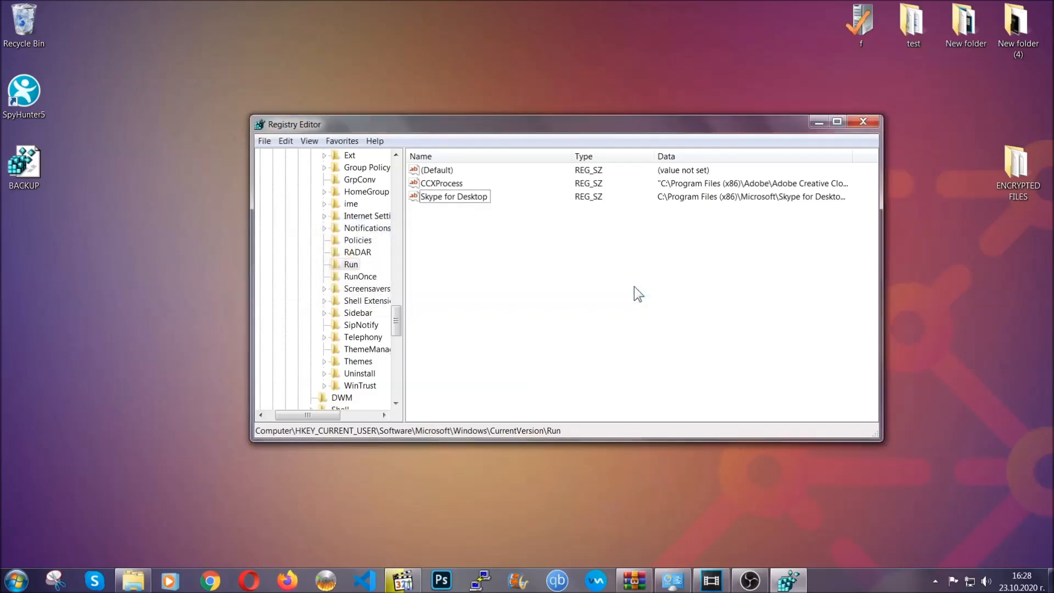
mouse_move(876, 122)
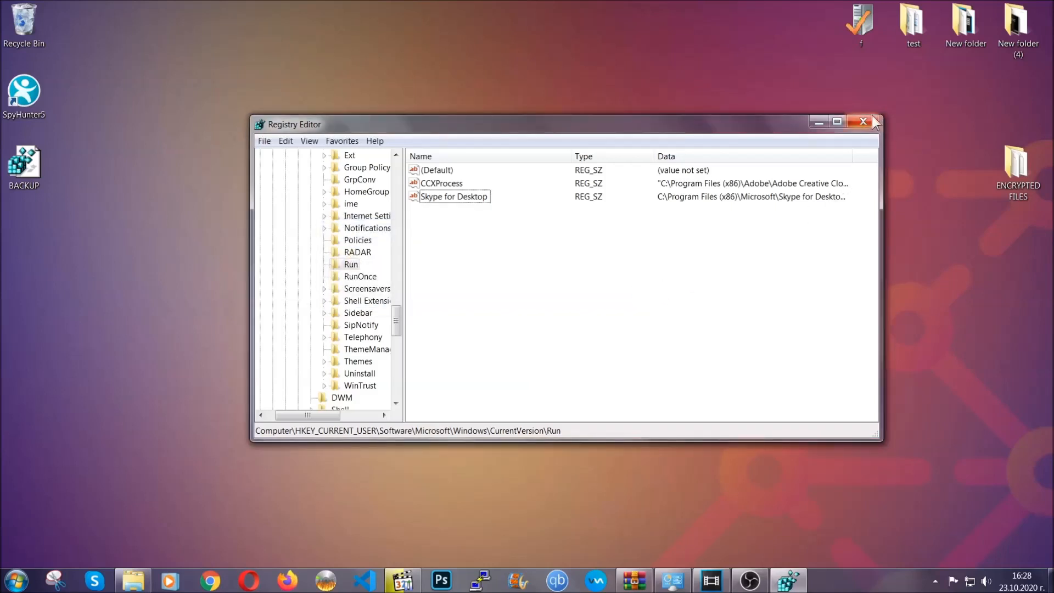
click(866, 122)
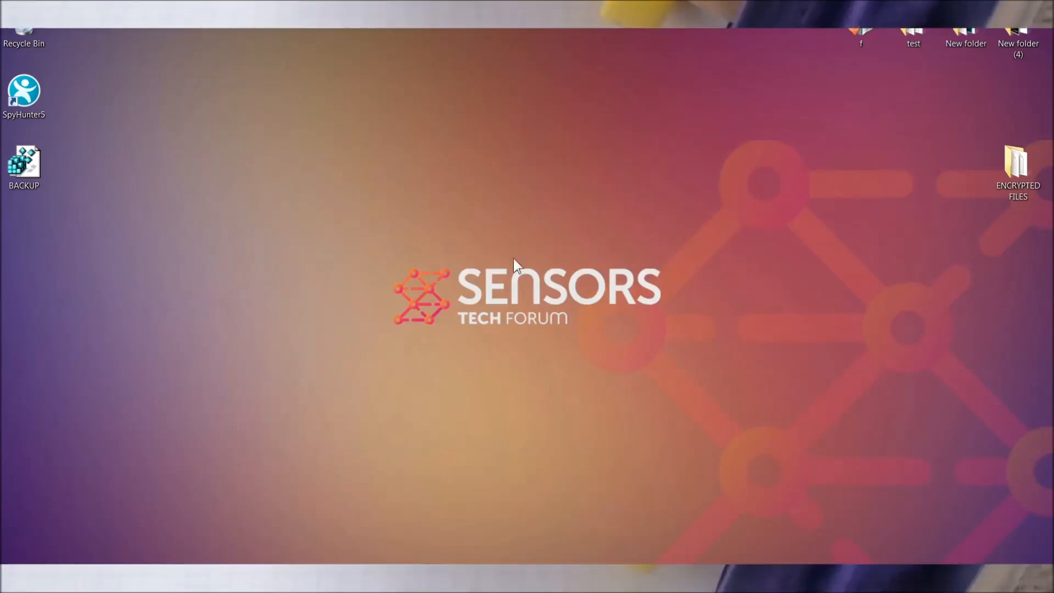